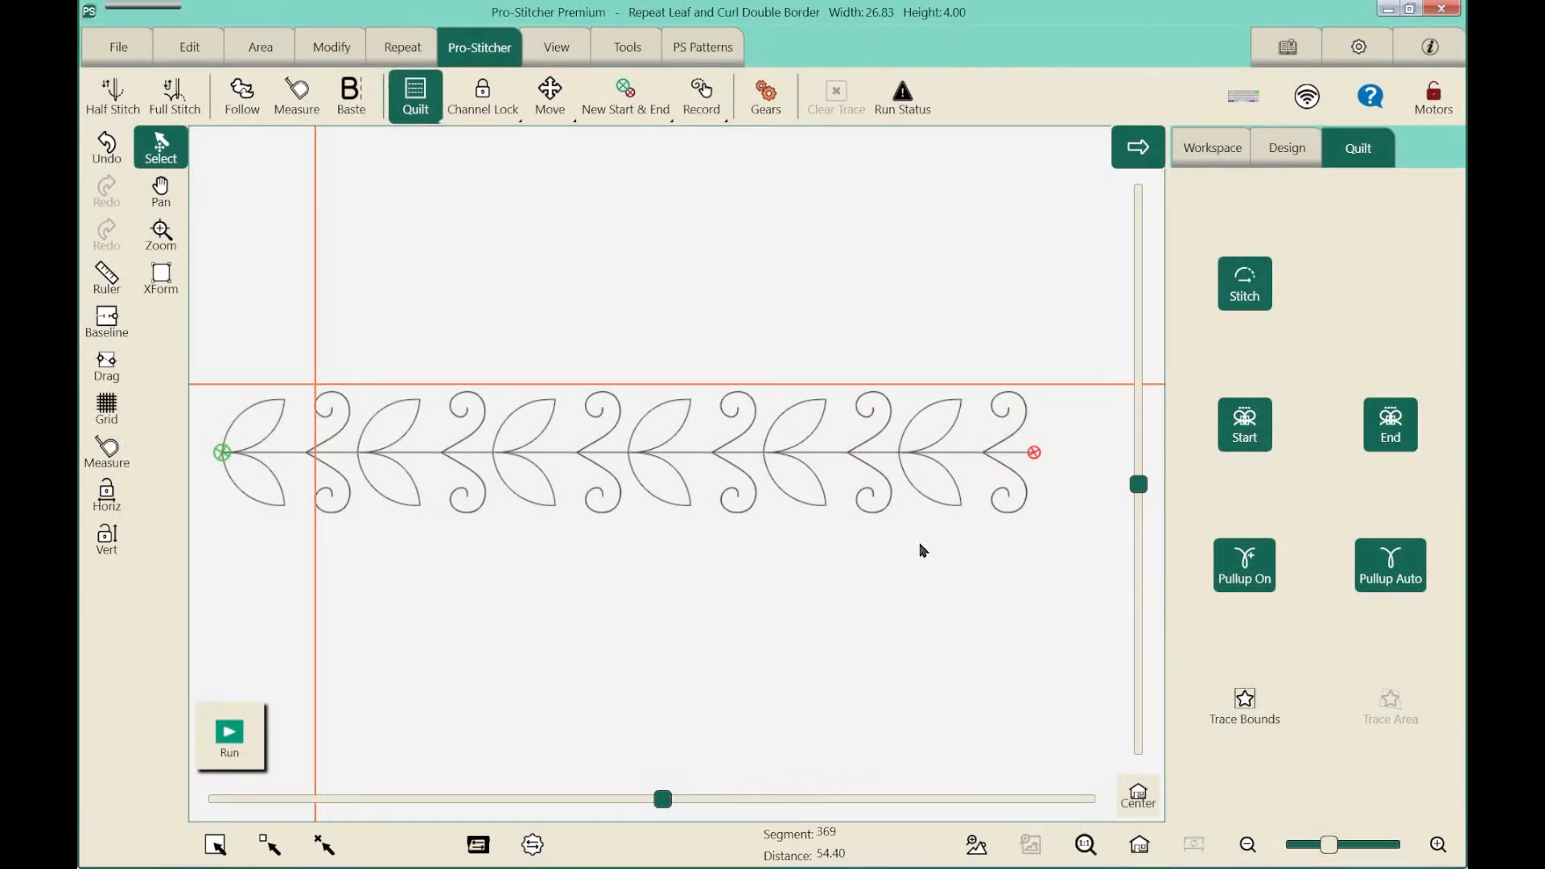
pyautogui.moveTo(775, 460)
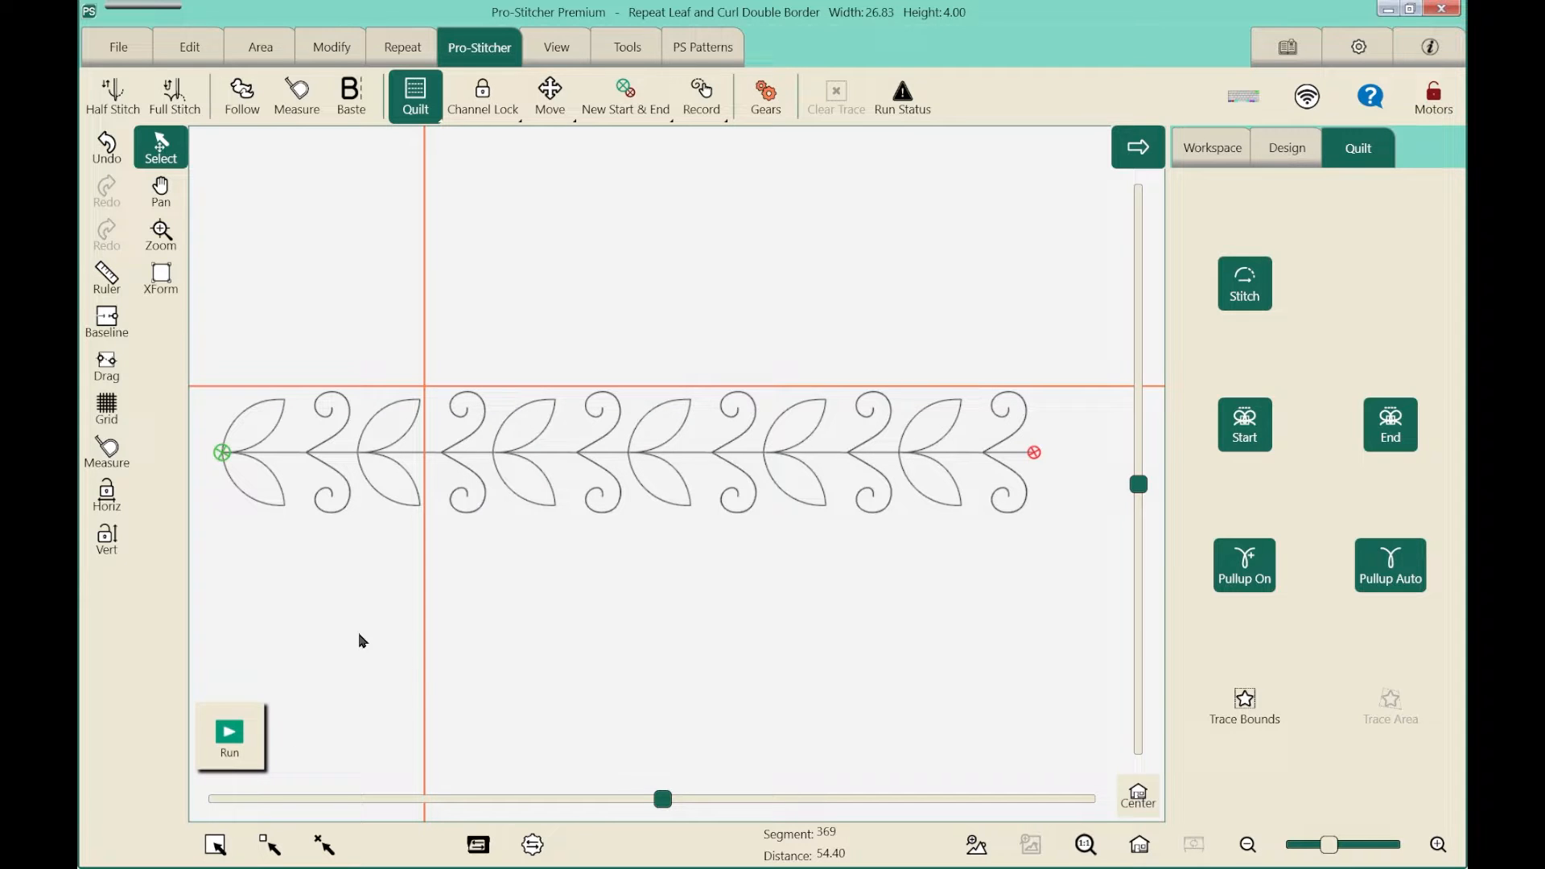
pyautogui.moveTo(450, 452)
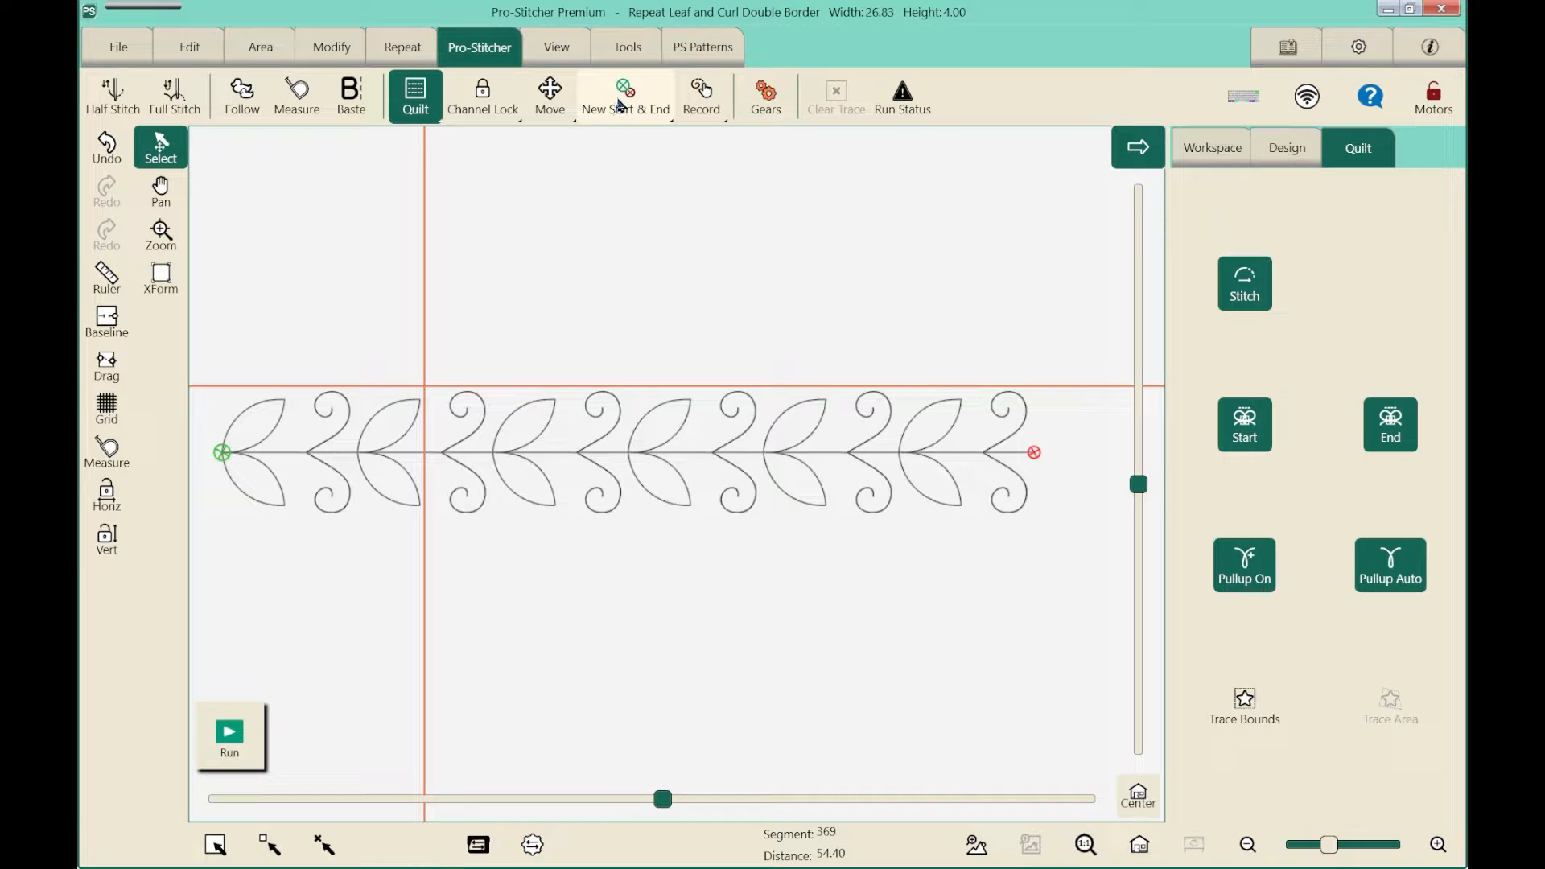
# - Move the start point to the needle position via Auto, landing at 56.28 with the end at 214.71
pyautogui.click(624, 93)
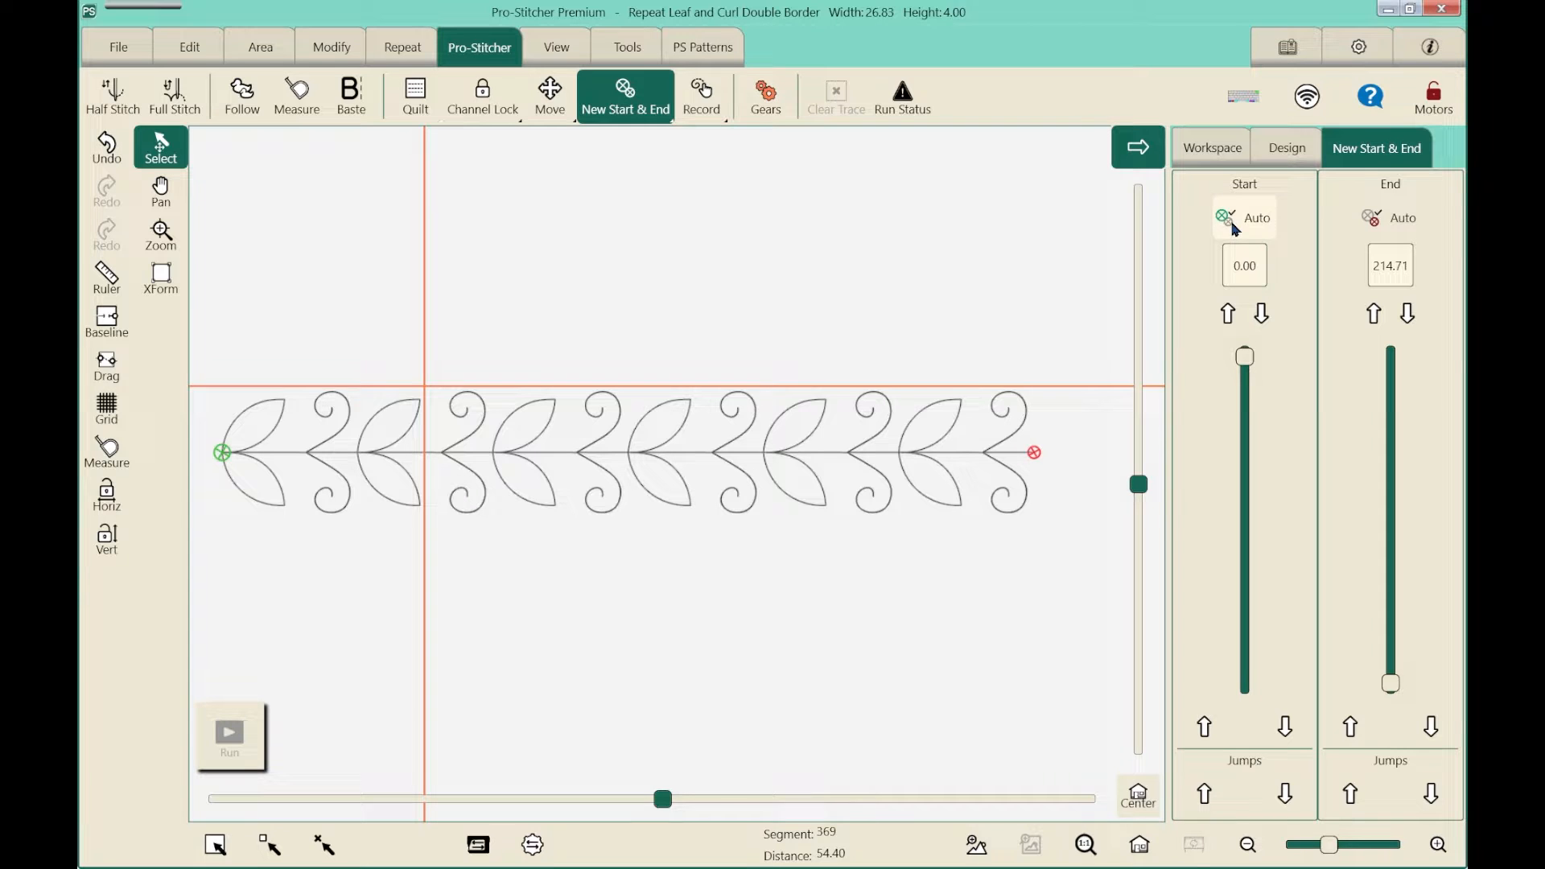
pyautogui.click(1244, 217)
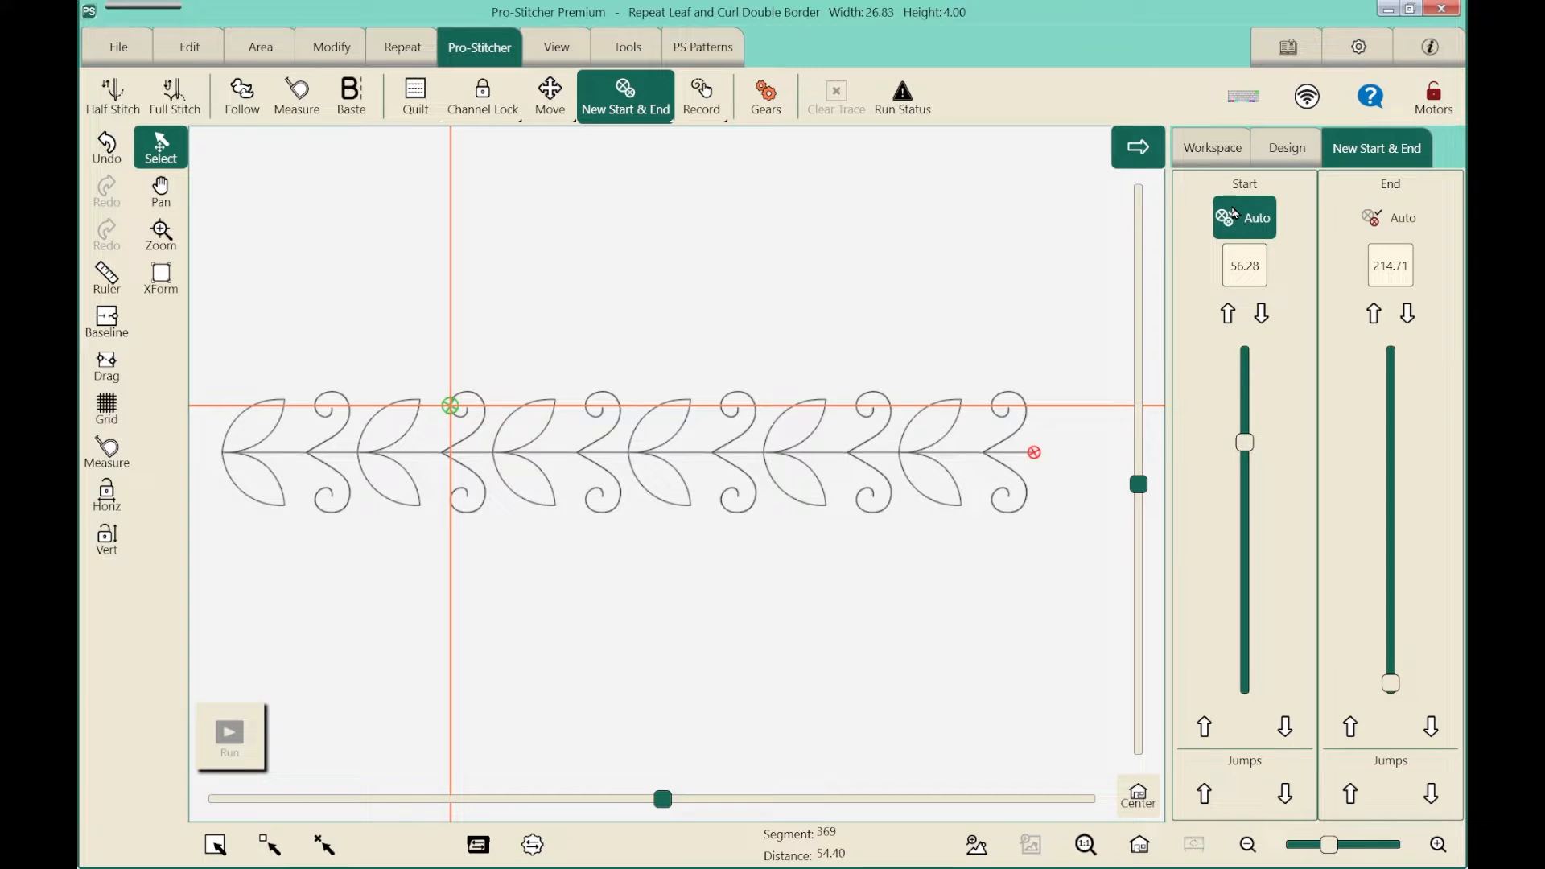
# - Zoom in close on the new start point at the top of the second curl
pyautogui.click(1244, 217)
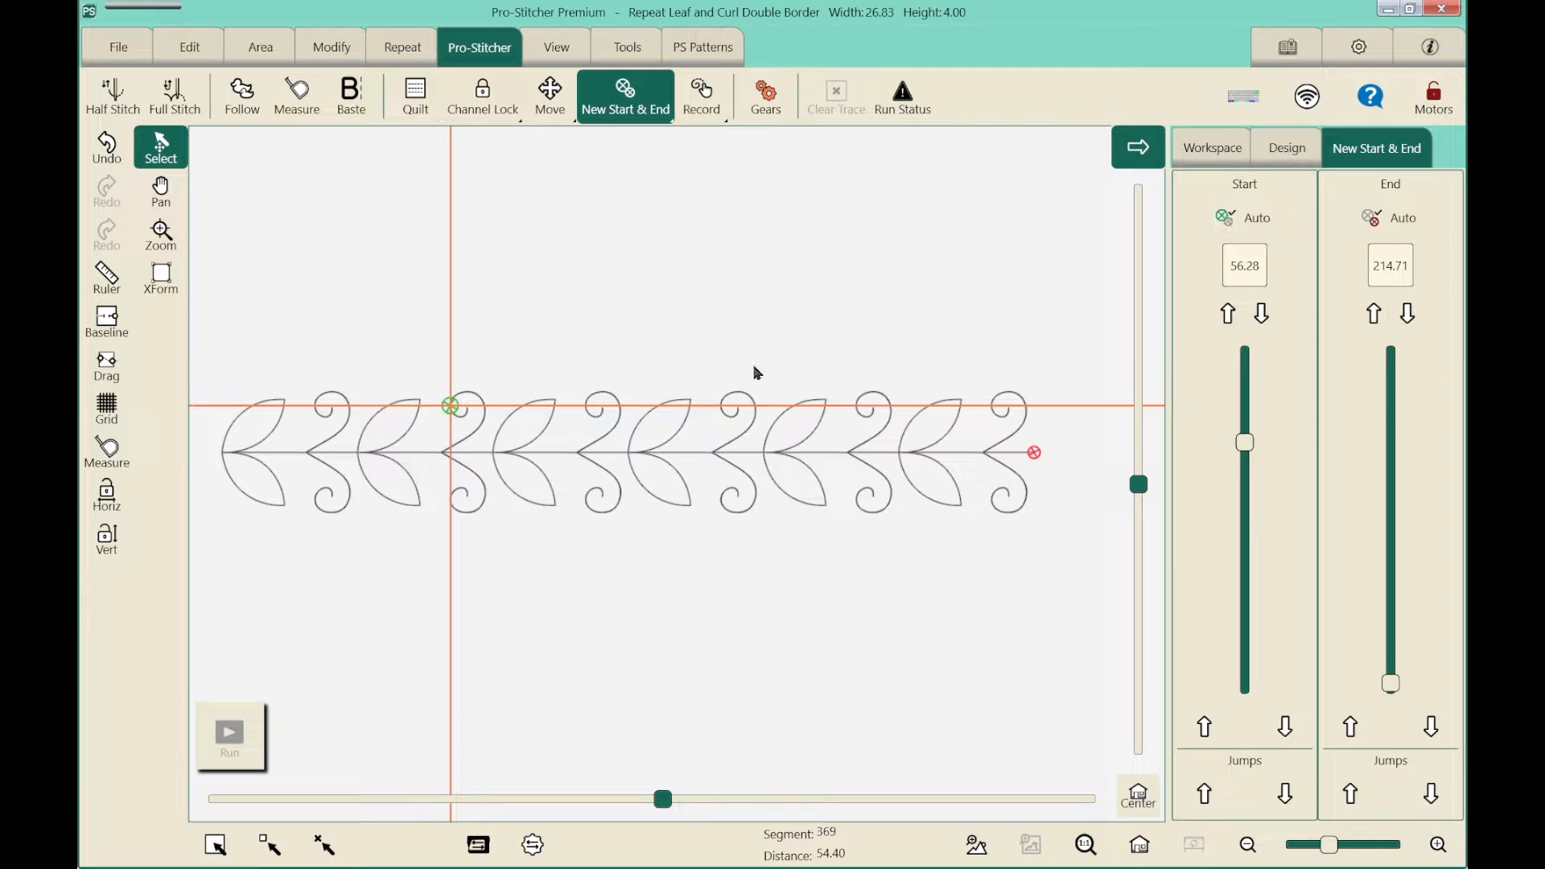
pyautogui.moveTo(448, 415)
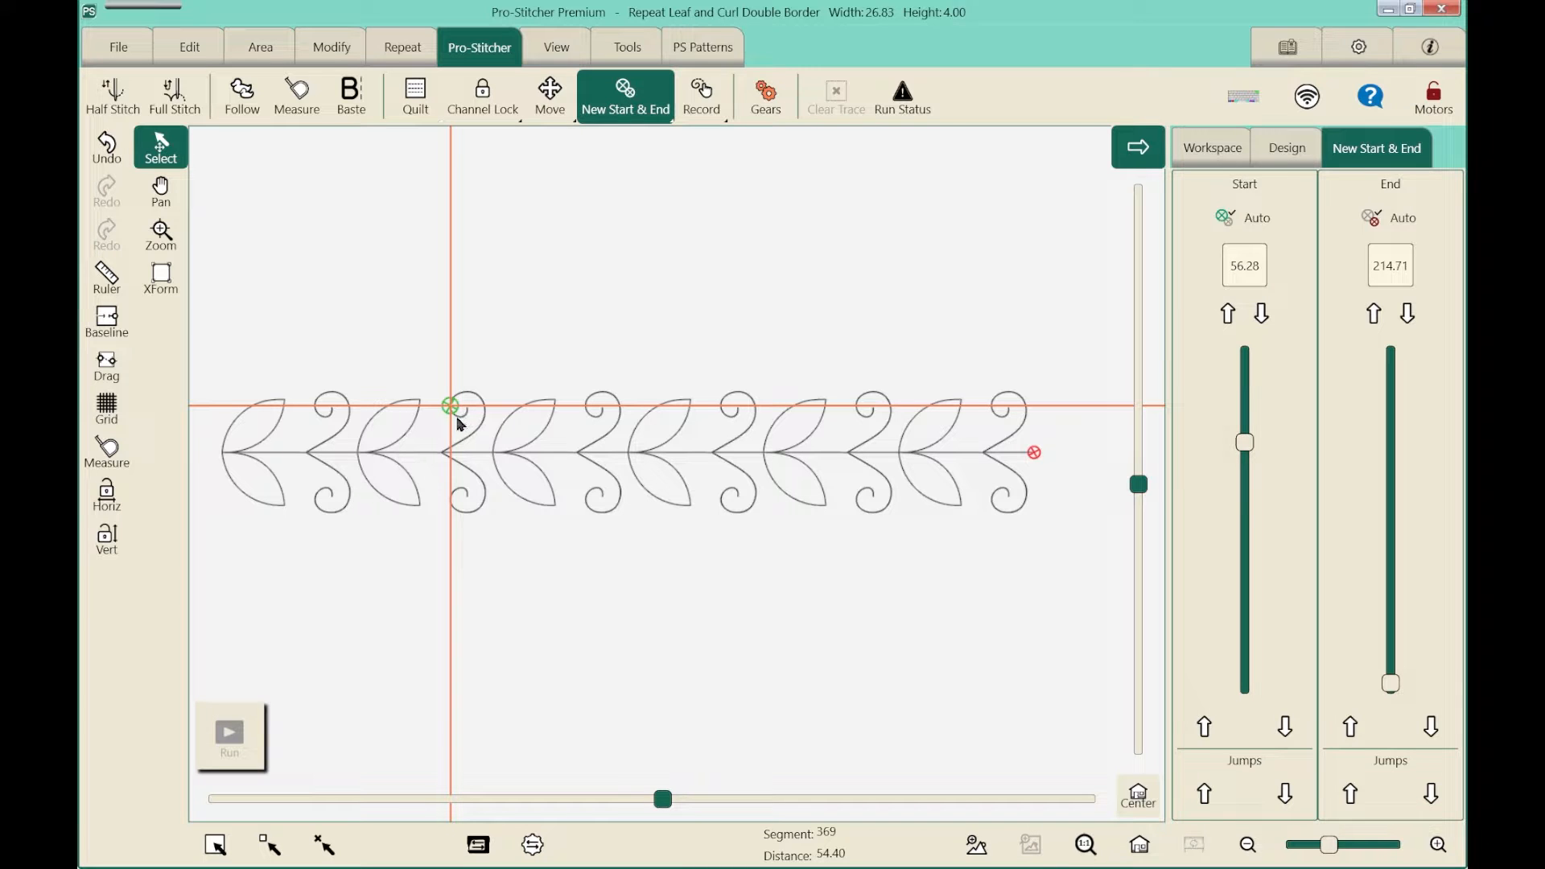
pyautogui.click(160, 233)
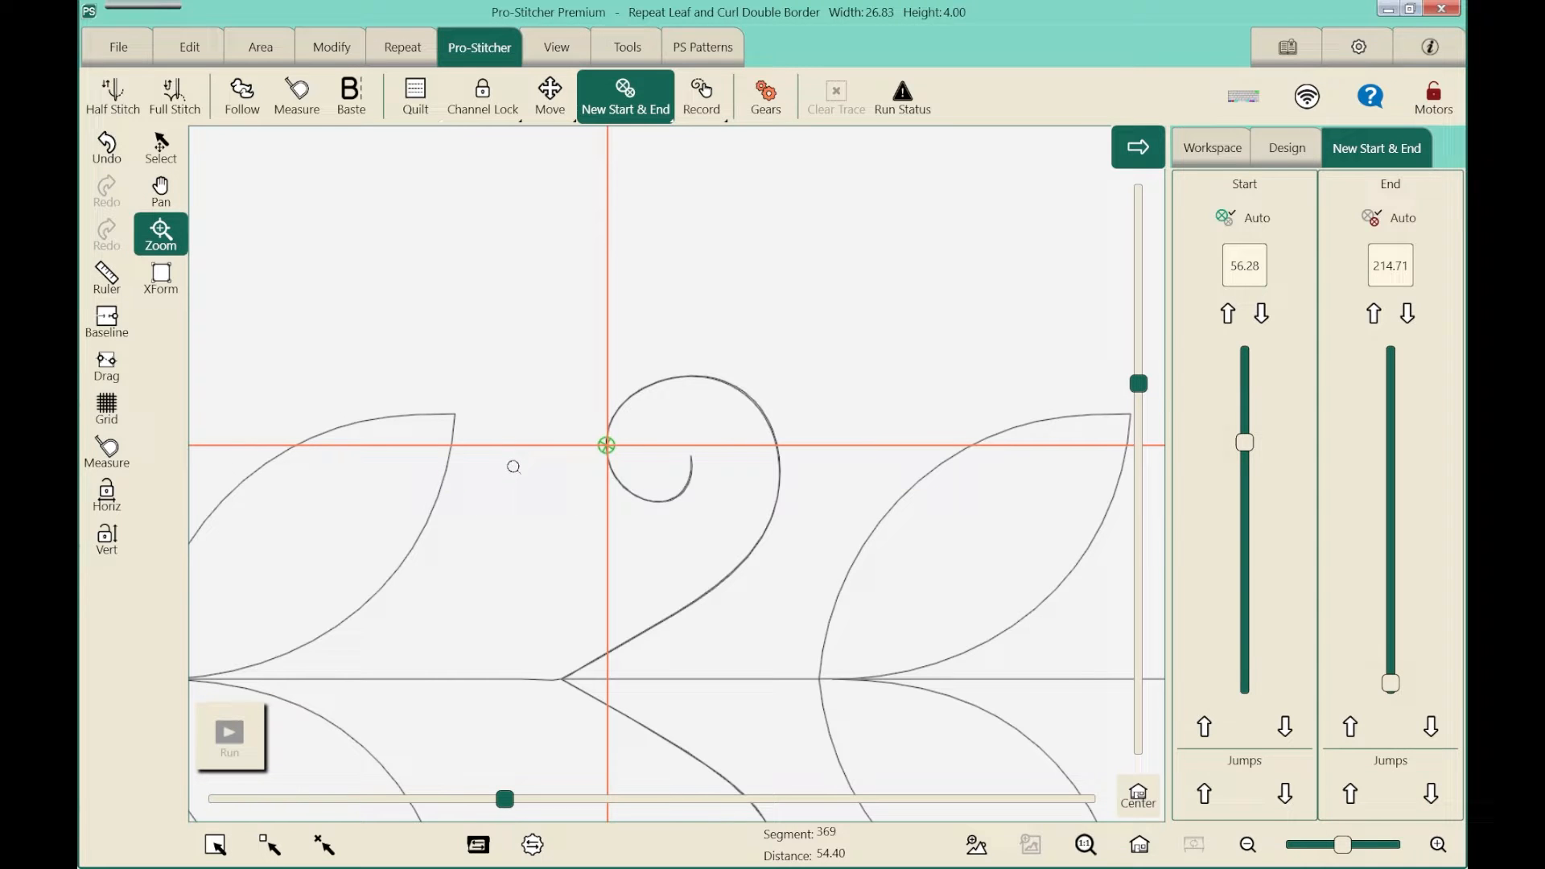
pyautogui.moveTo(599, 481)
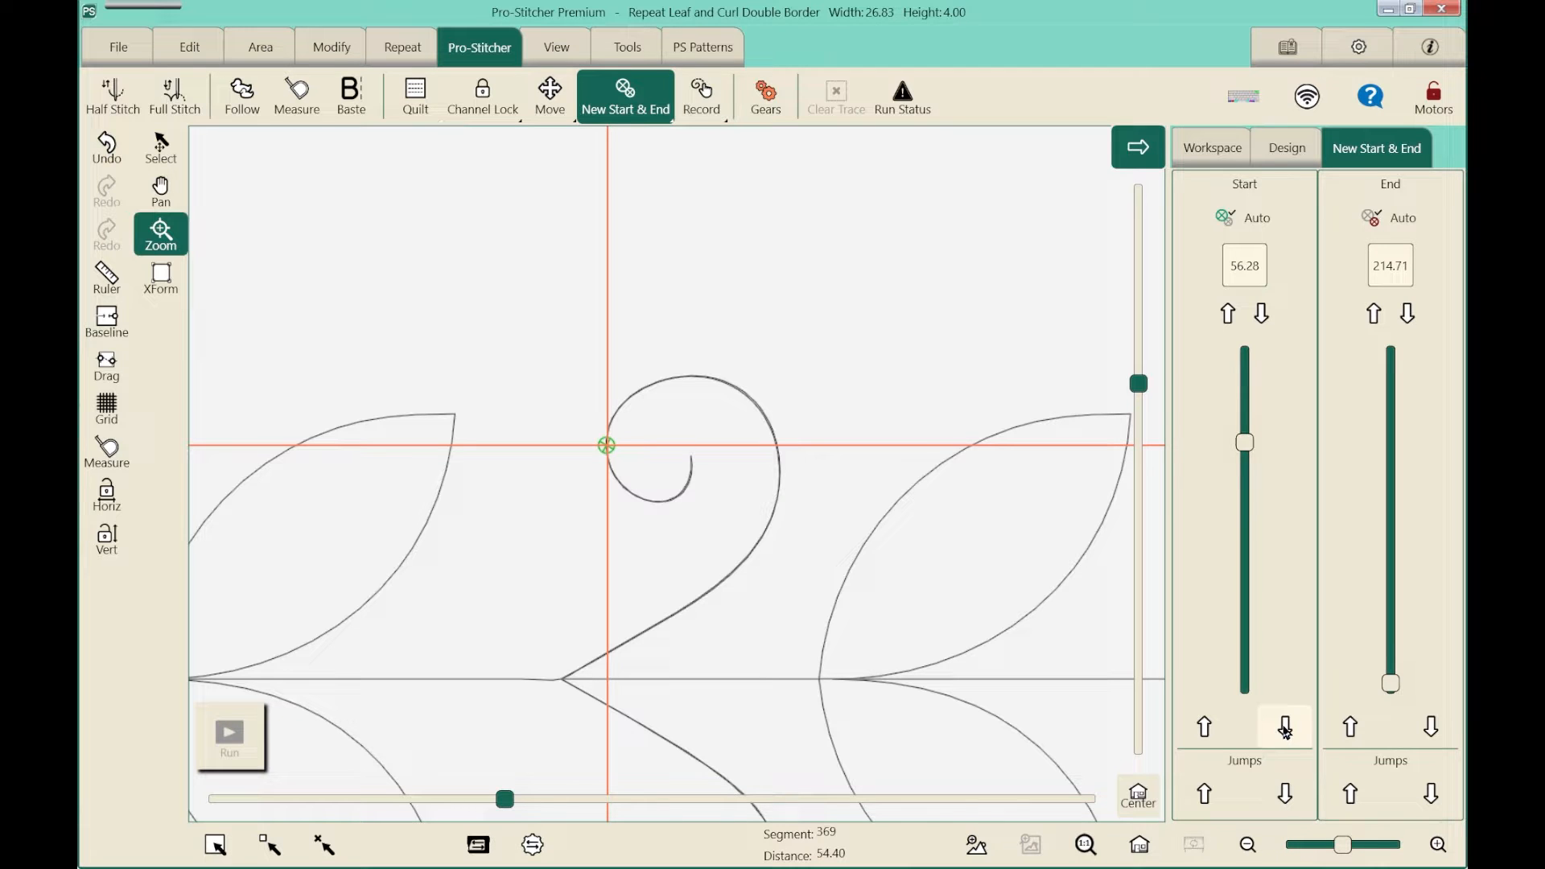
# - Nudge the start point forward then back along the curl until it settles on the crosshair at 54.29
pyautogui.click(1283, 727)
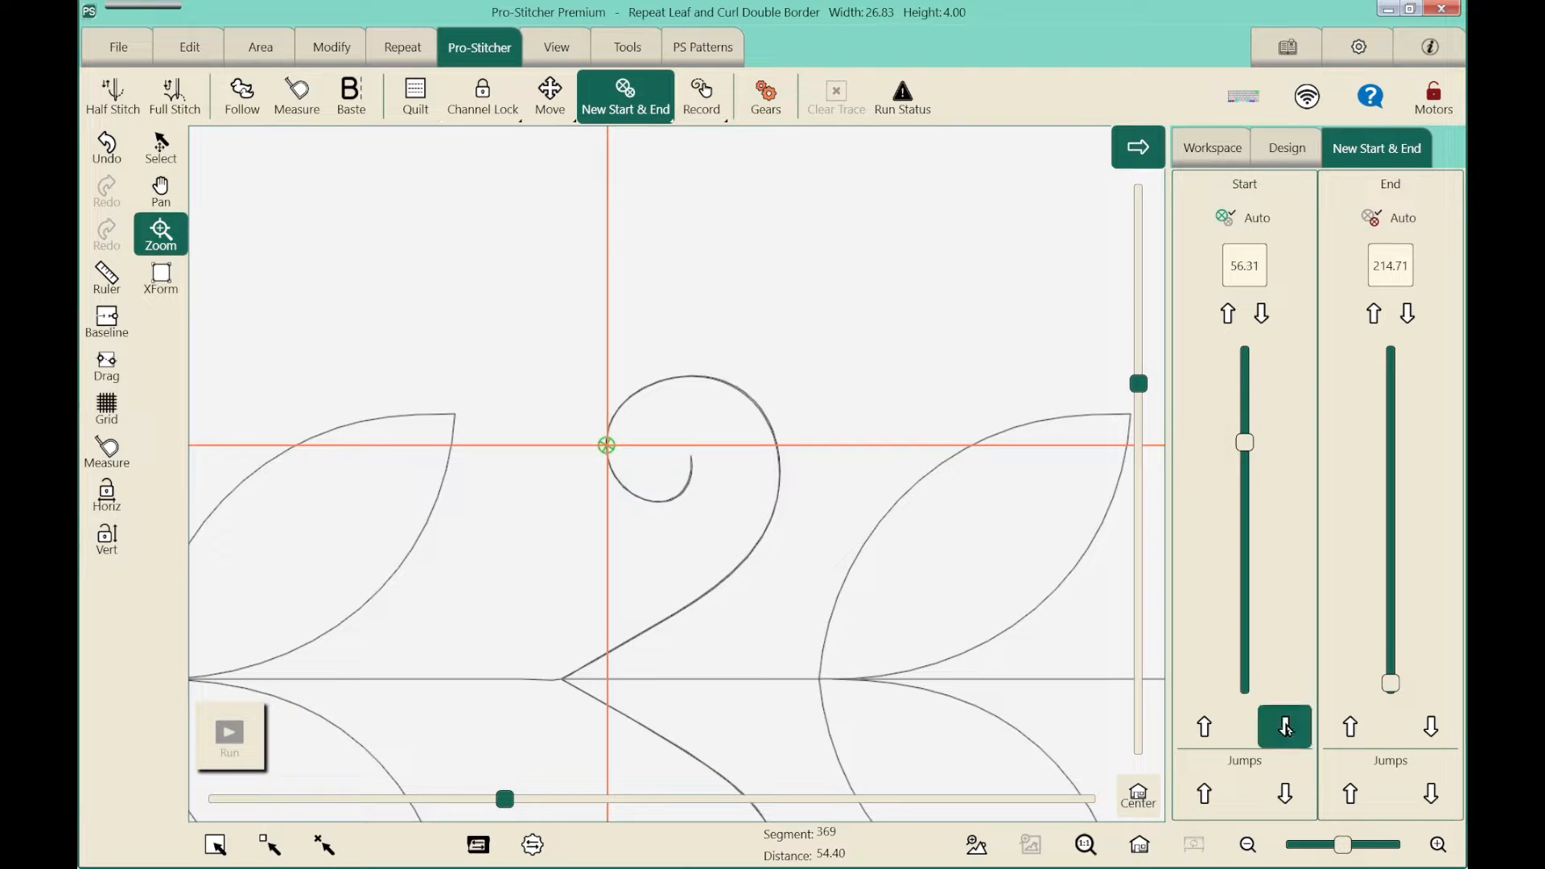
pyautogui.click(1284, 727)
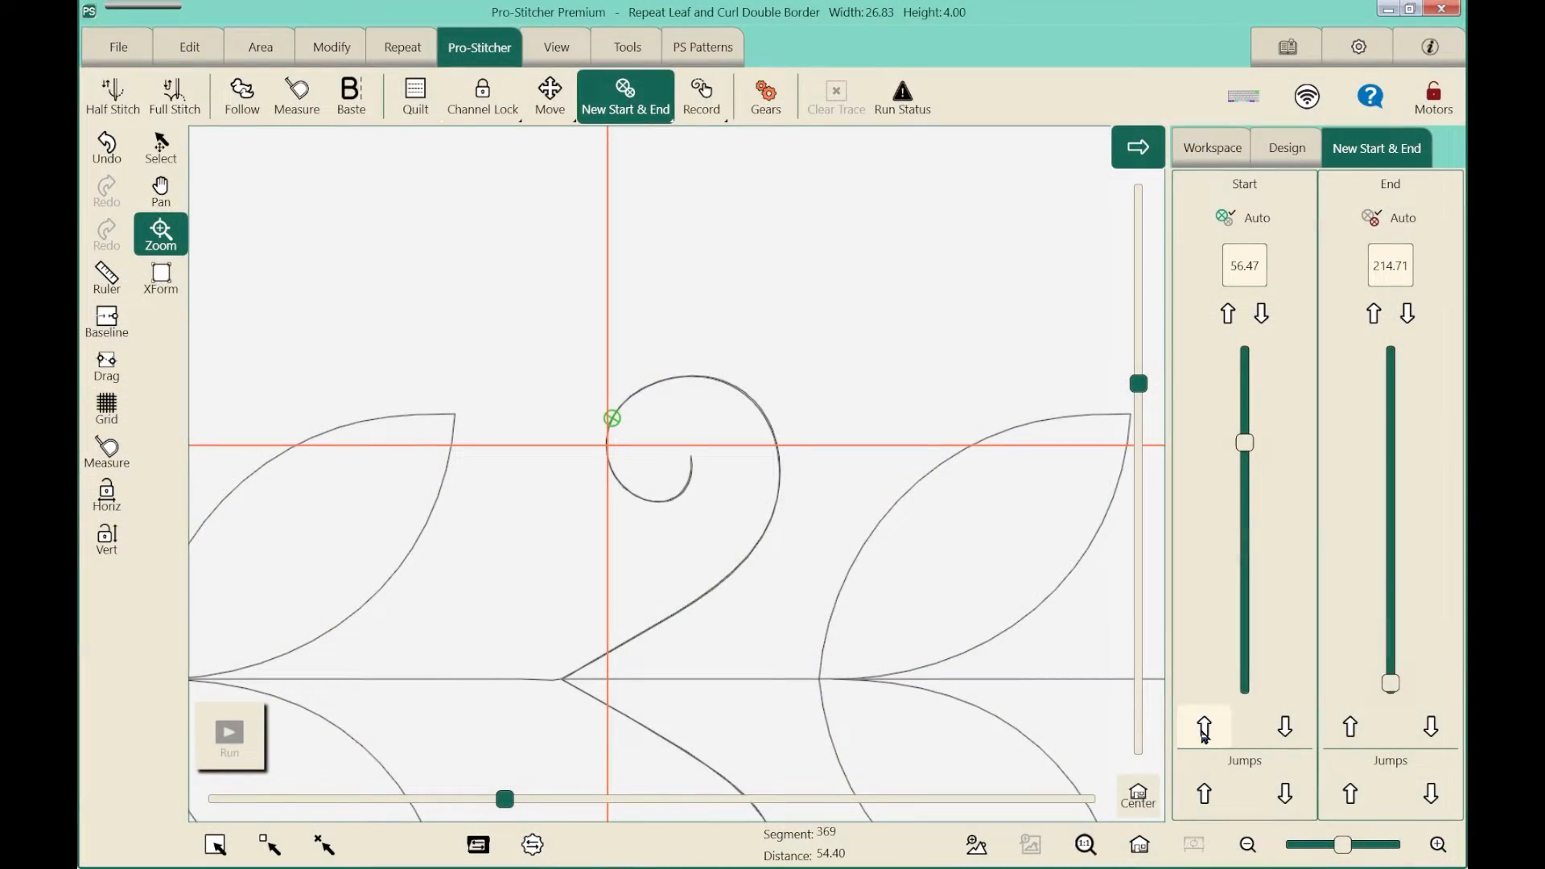
pyautogui.click(1201, 727)
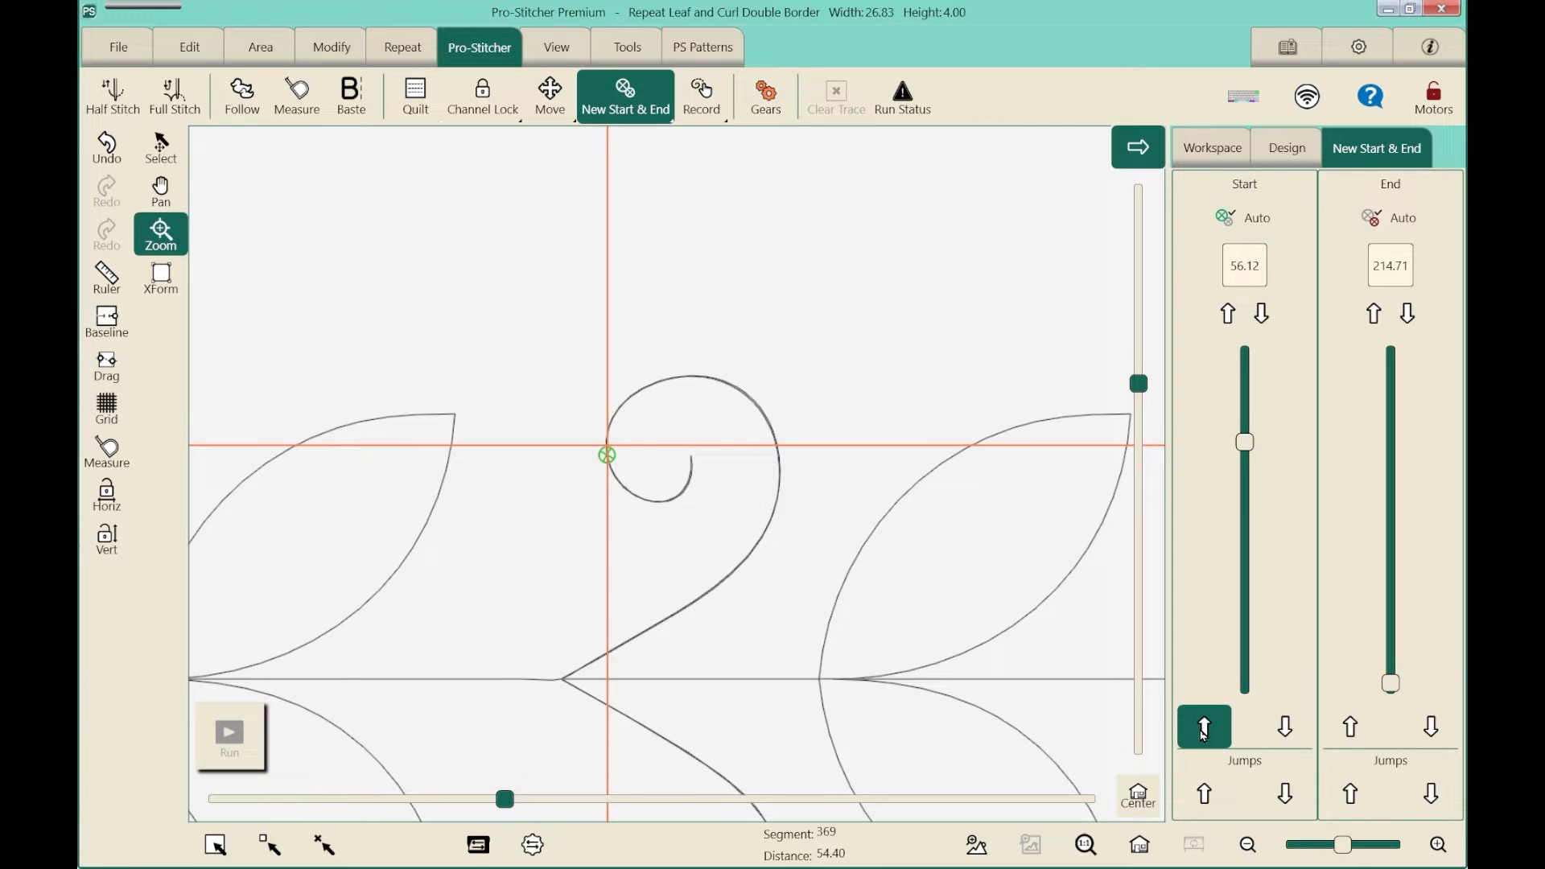
pyautogui.click(1203, 727)
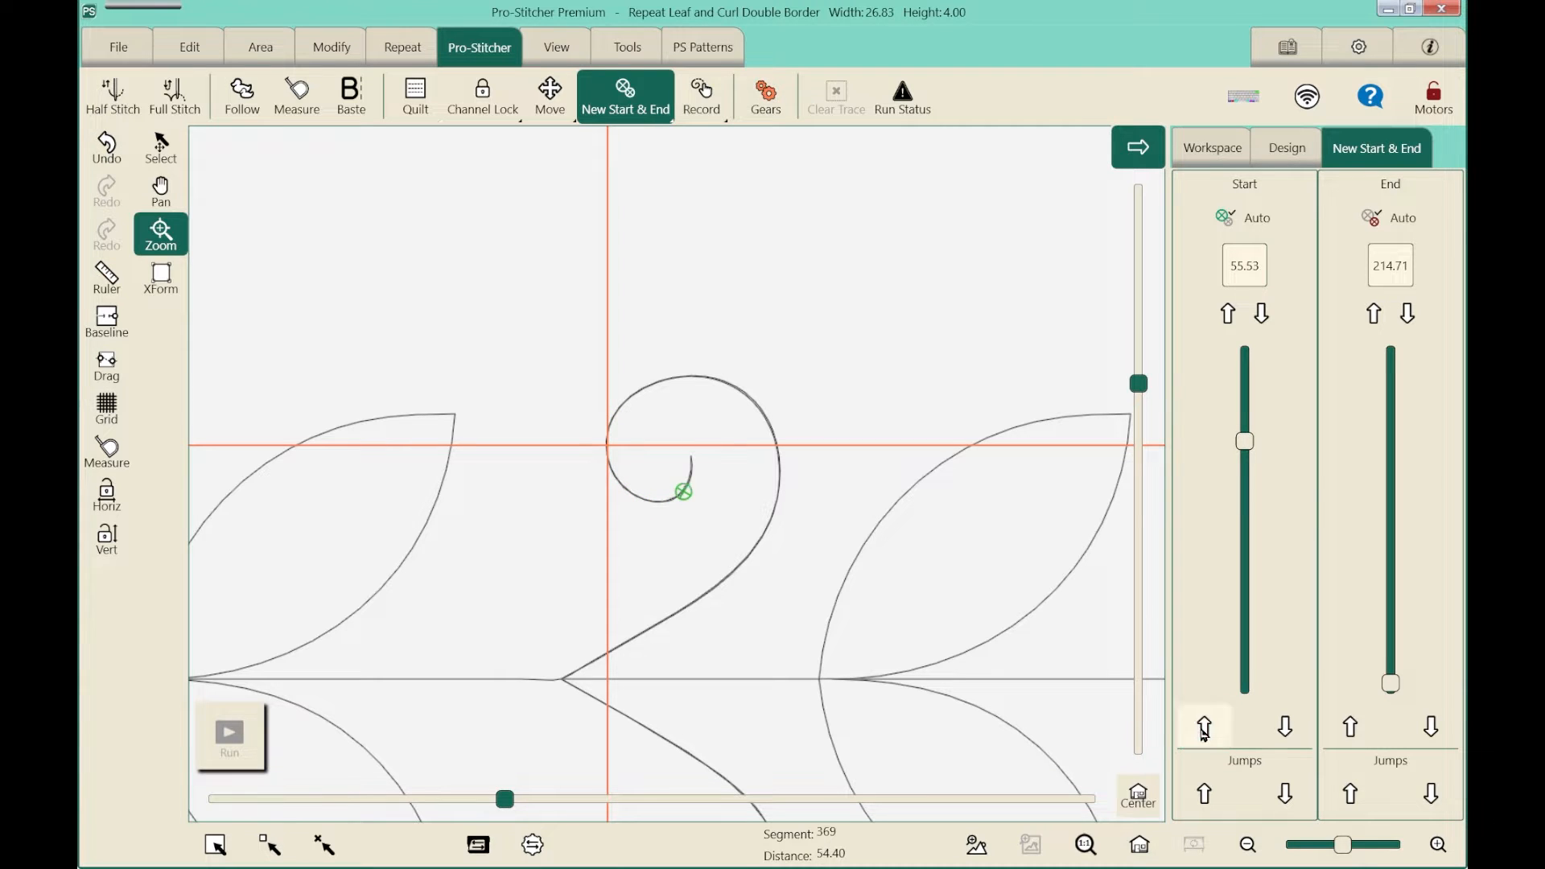
pyautogui.click(1204, 725)
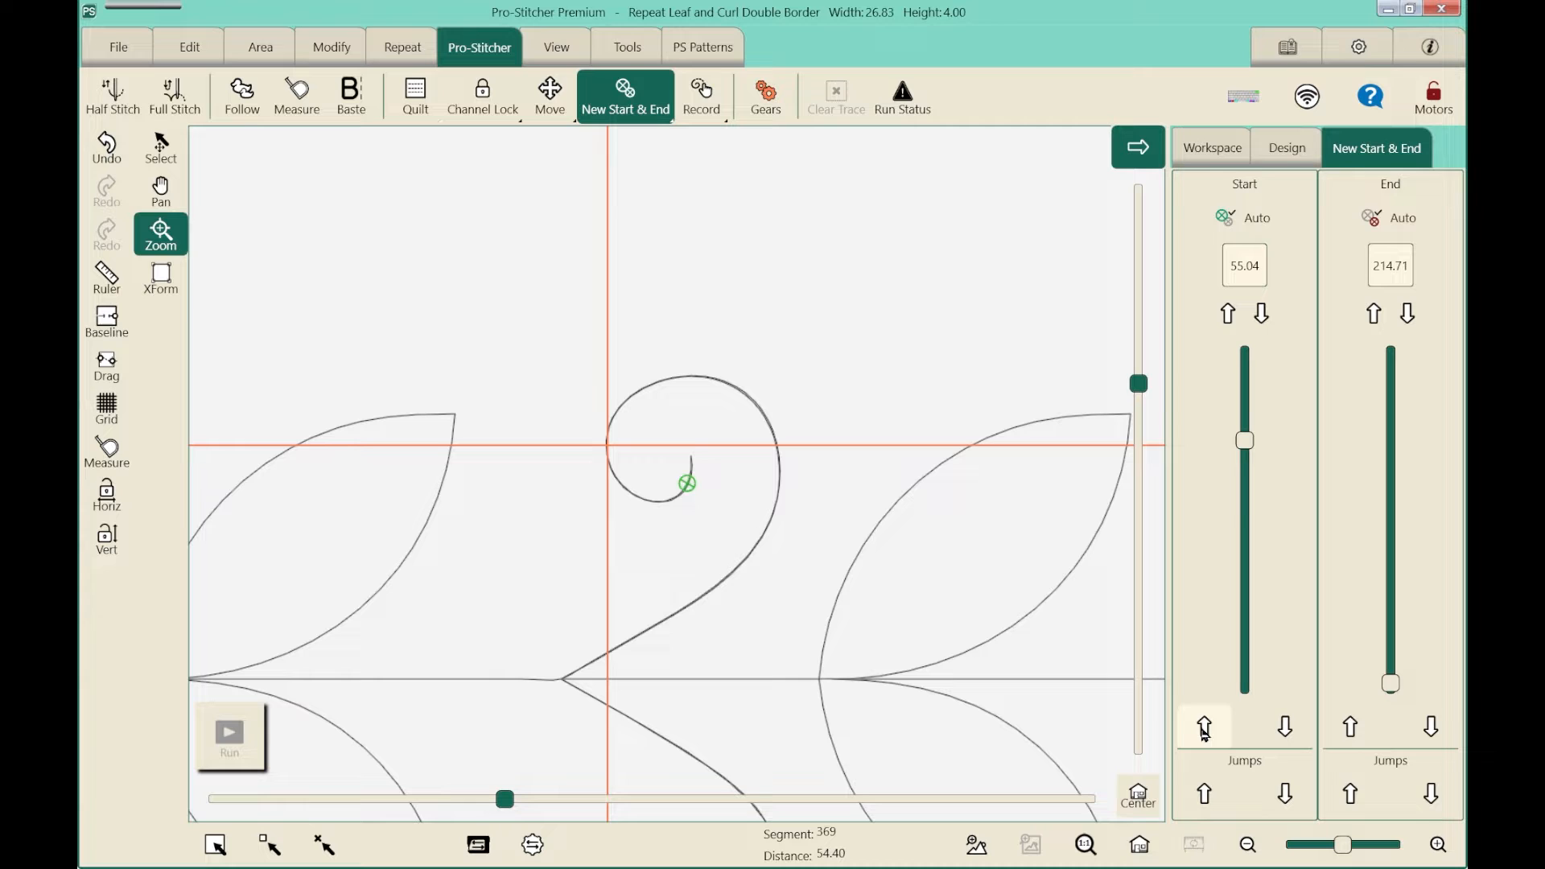
pyautogui.click(1204, 727)
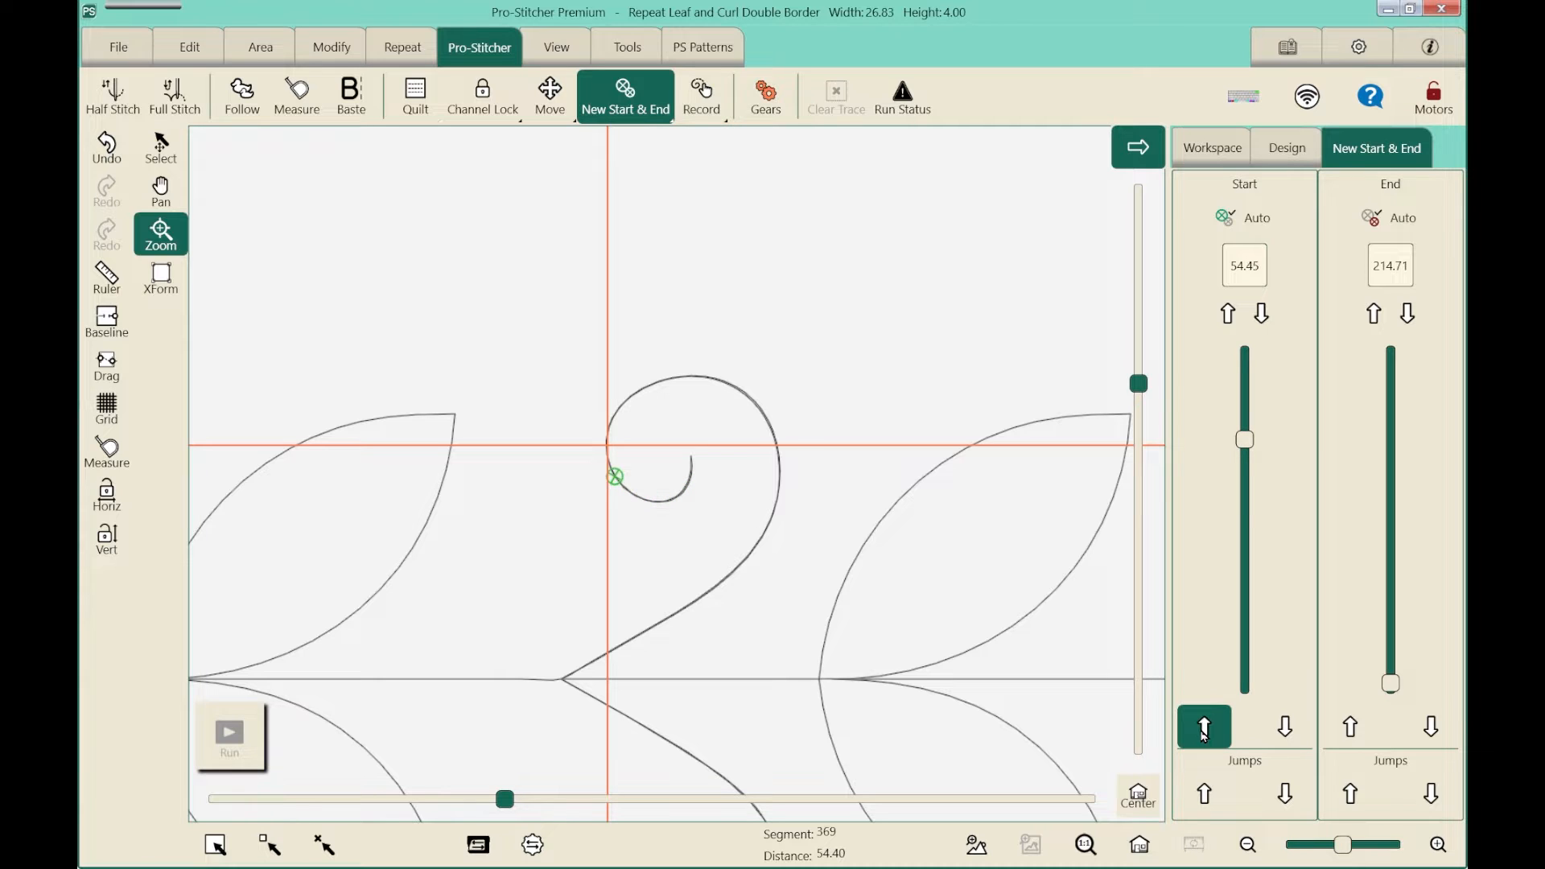
pyautogui.click(1202, 727)
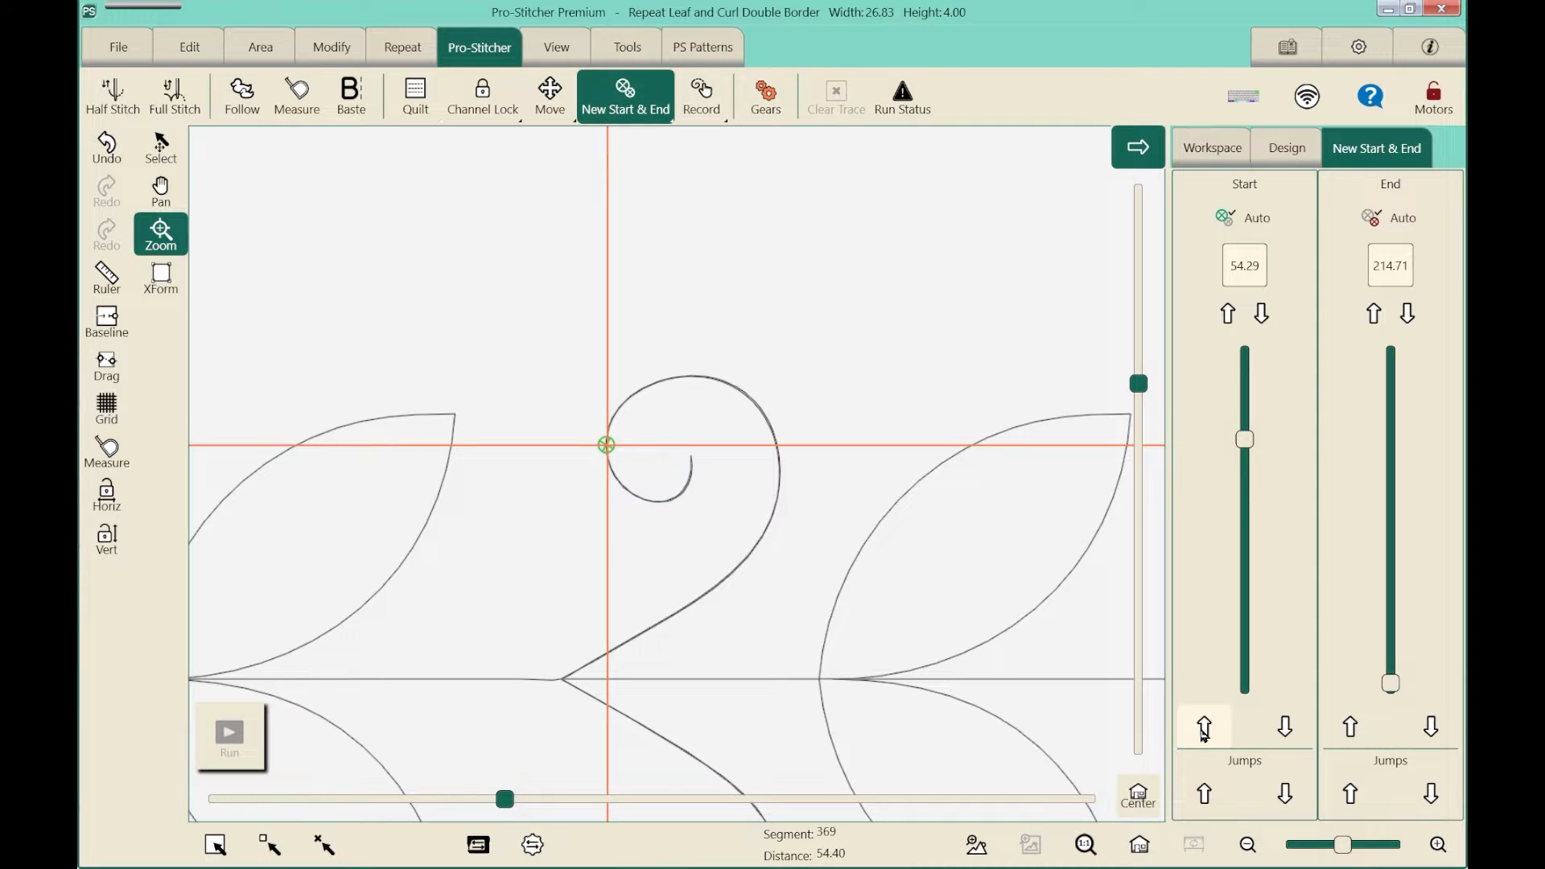
pyautogui.moveTo(1185, 730)
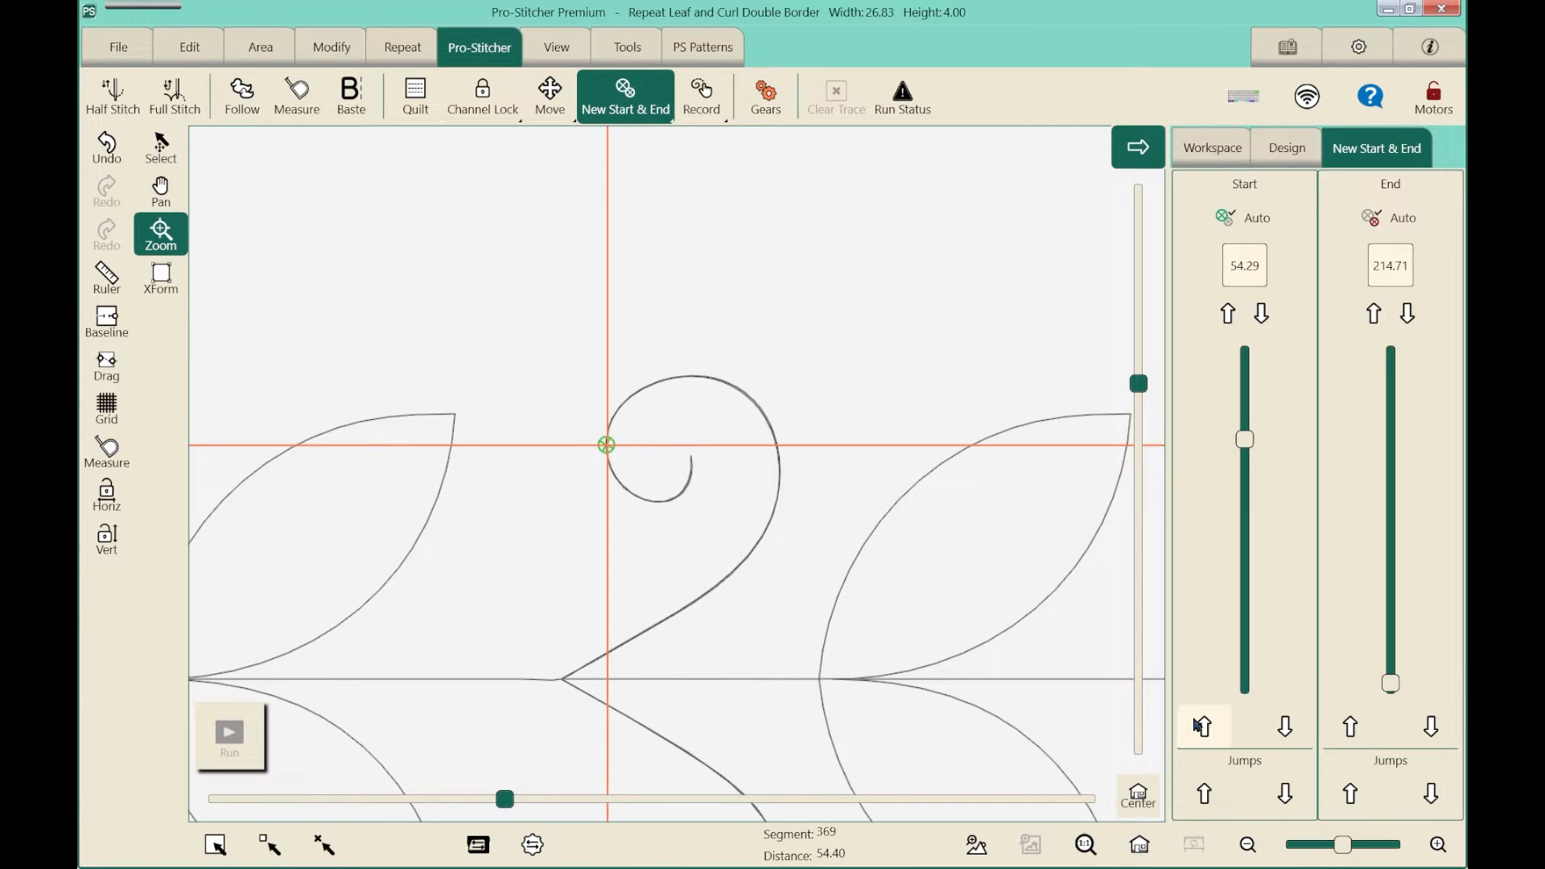
pyautogui.moveTo(1184, 647)
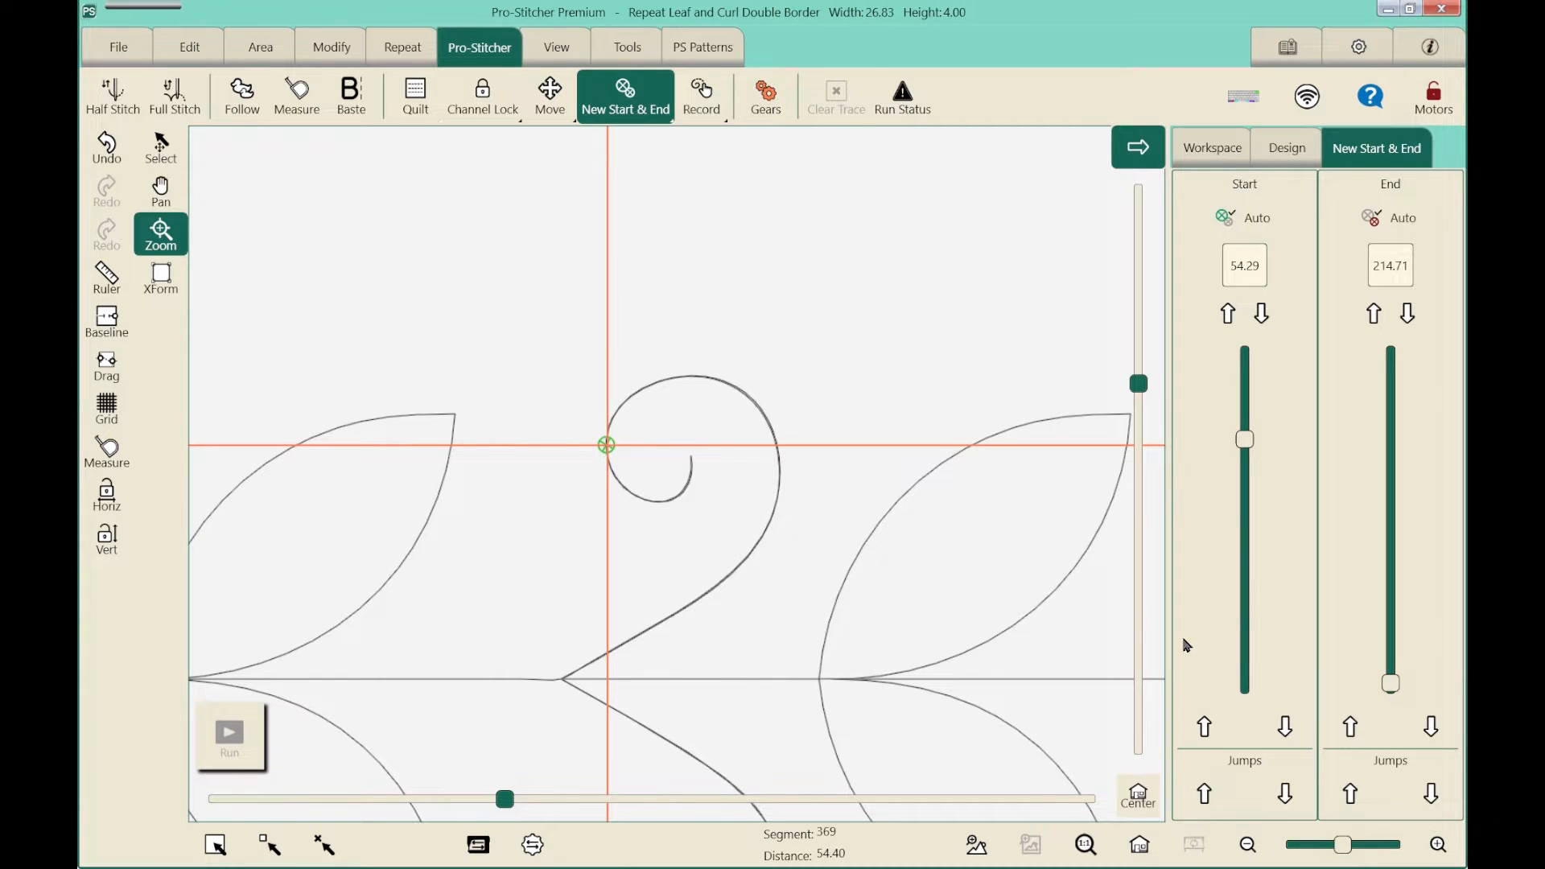
# - Run the quilt and proceed through Verify Settings so stitching begins from the curl's start point
pyautogui.click(414, 93)
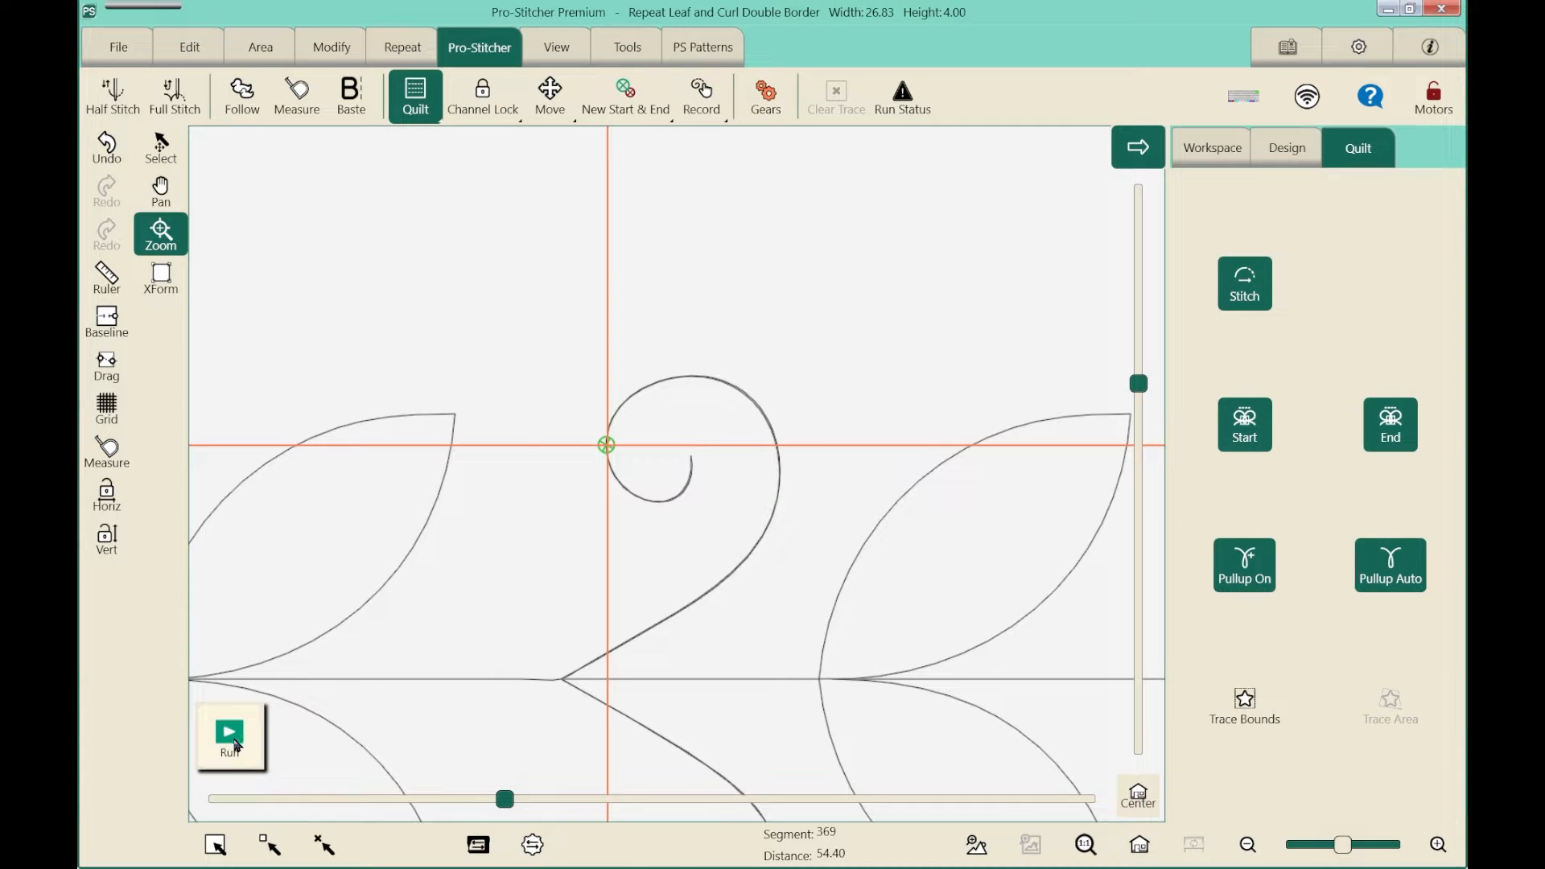
pyautogui.click(229, 732)
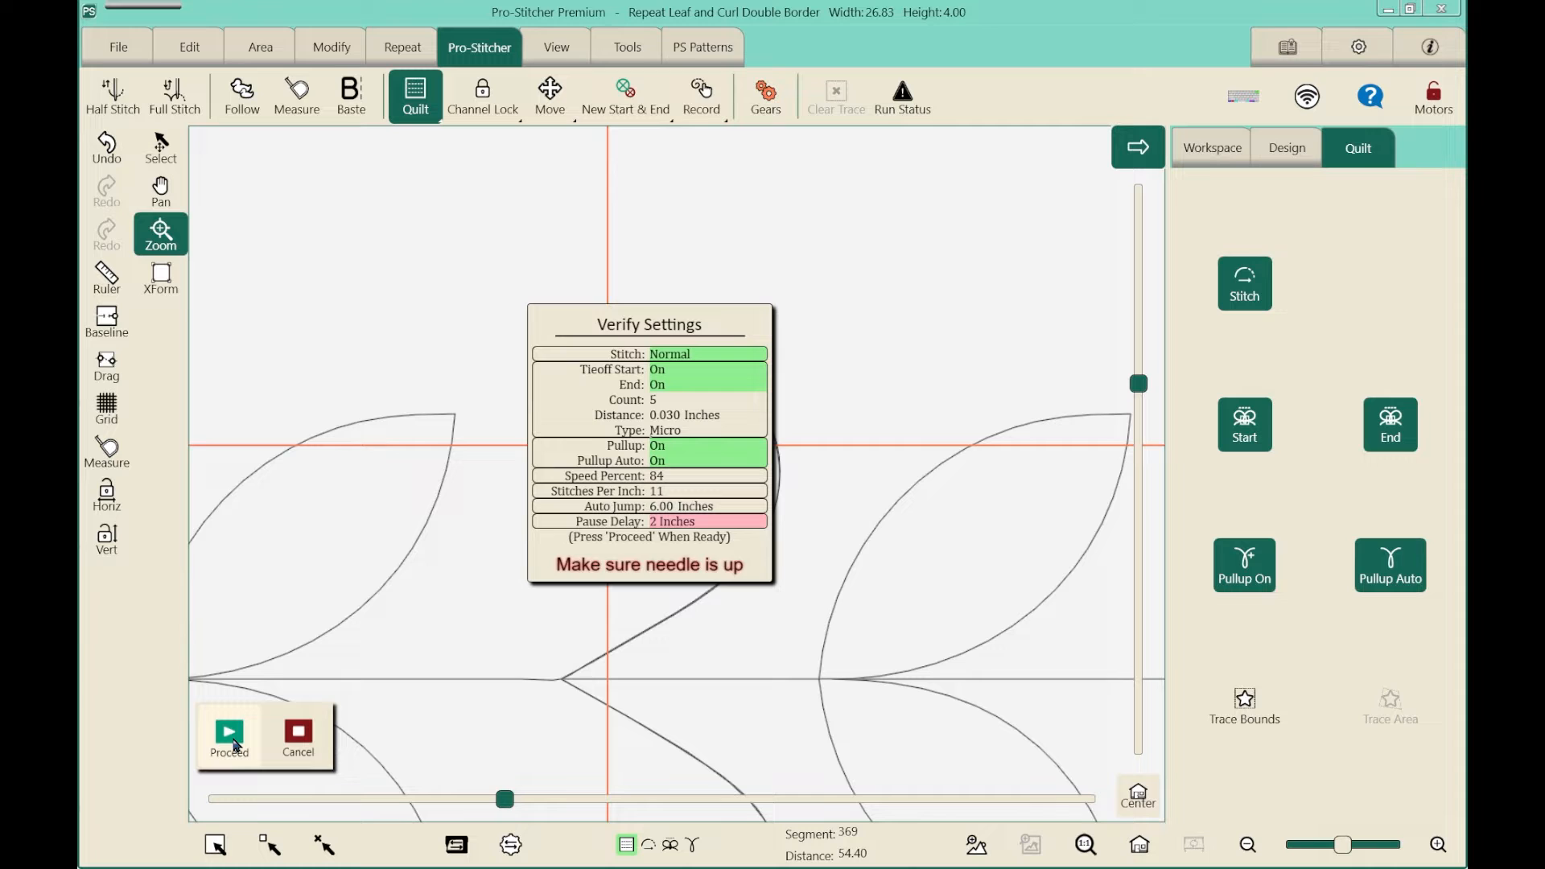
pyautogui.moveTo(246, 745)
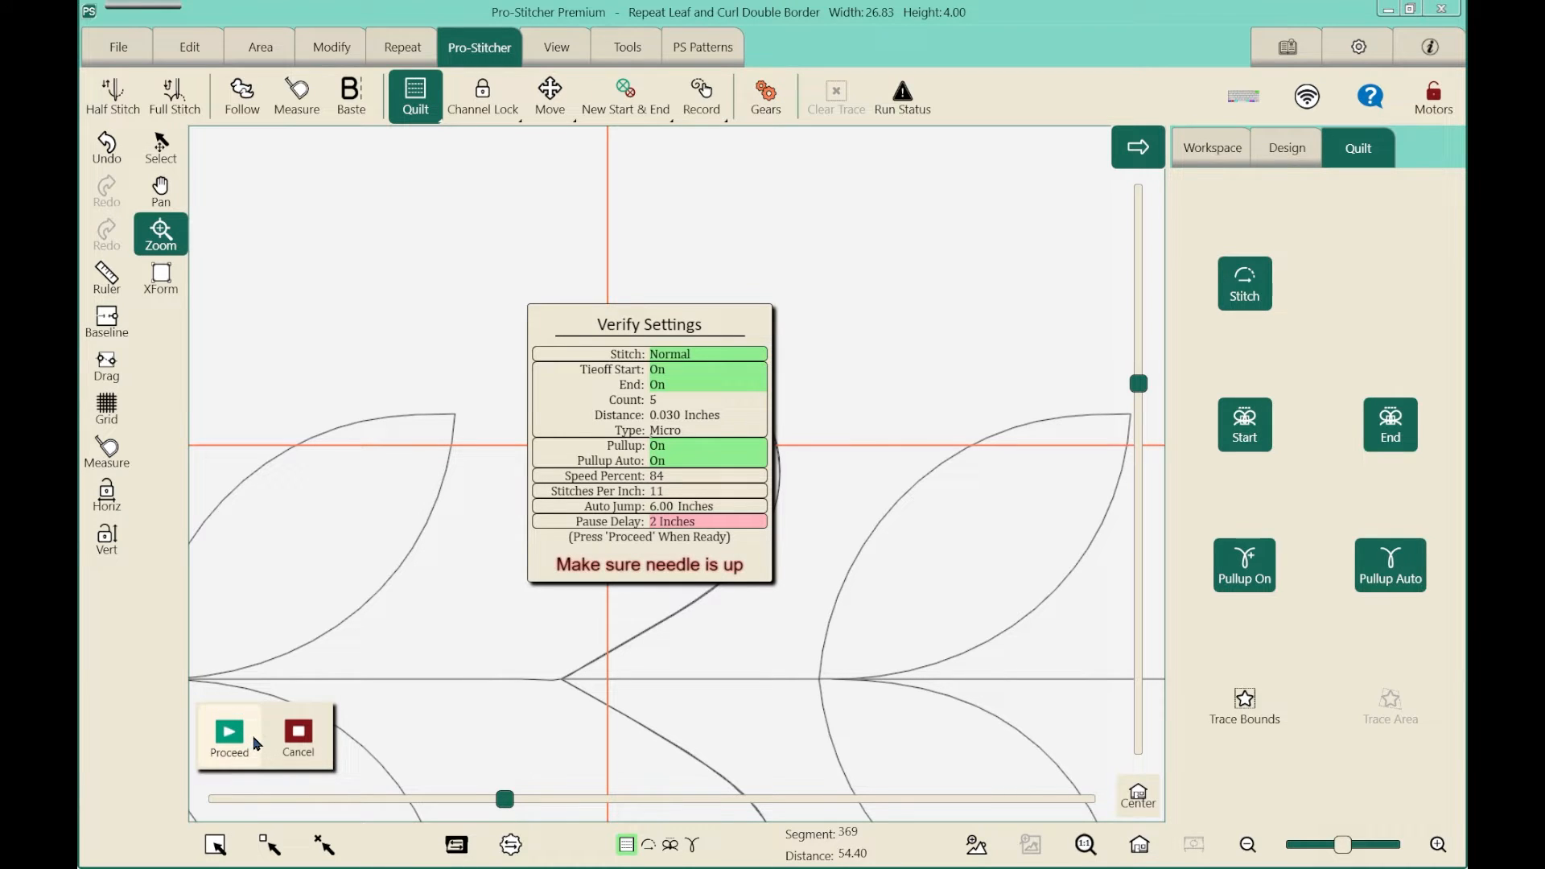
pyautogui.click(228, 733)
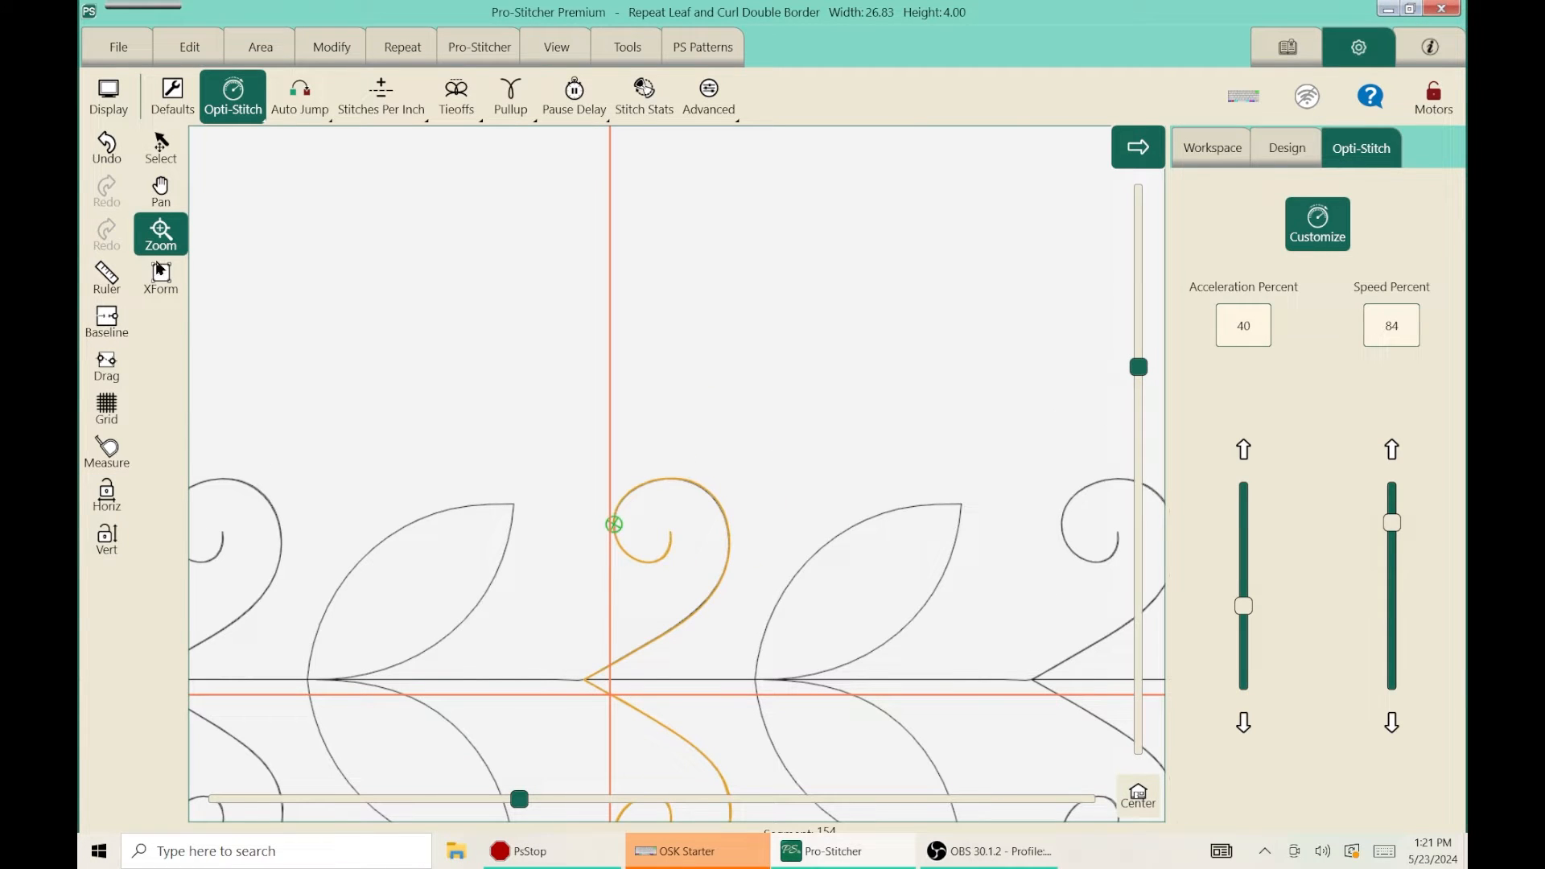
# - Return to the full border view and reopen the start/end settings showing 54.29 and 214.71
pyautogui.click(160, 148)
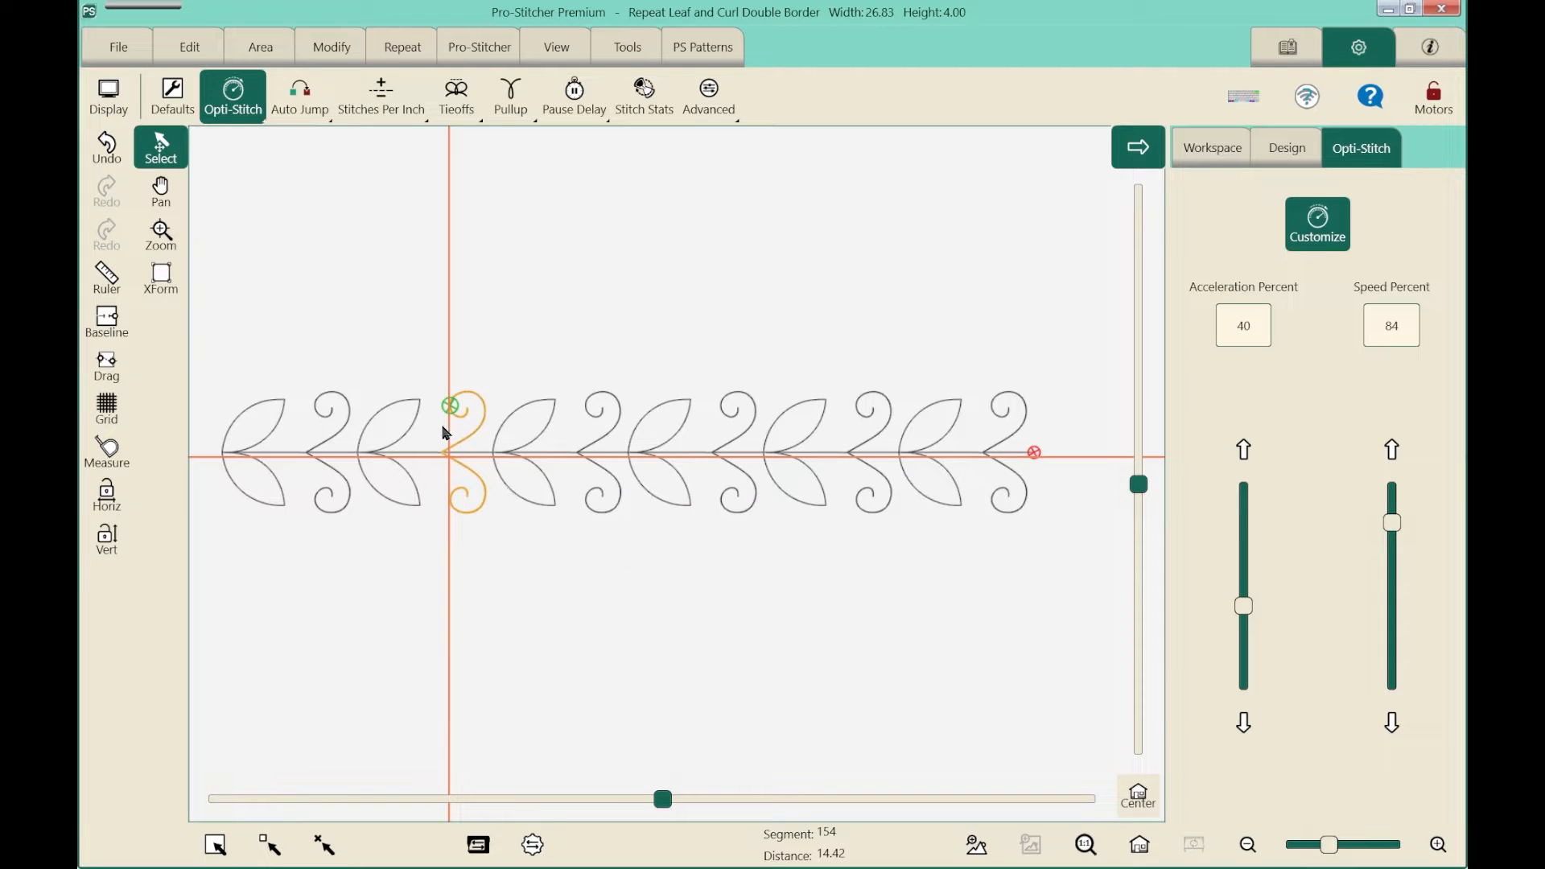
pyautogui.moveTo(460, 63)
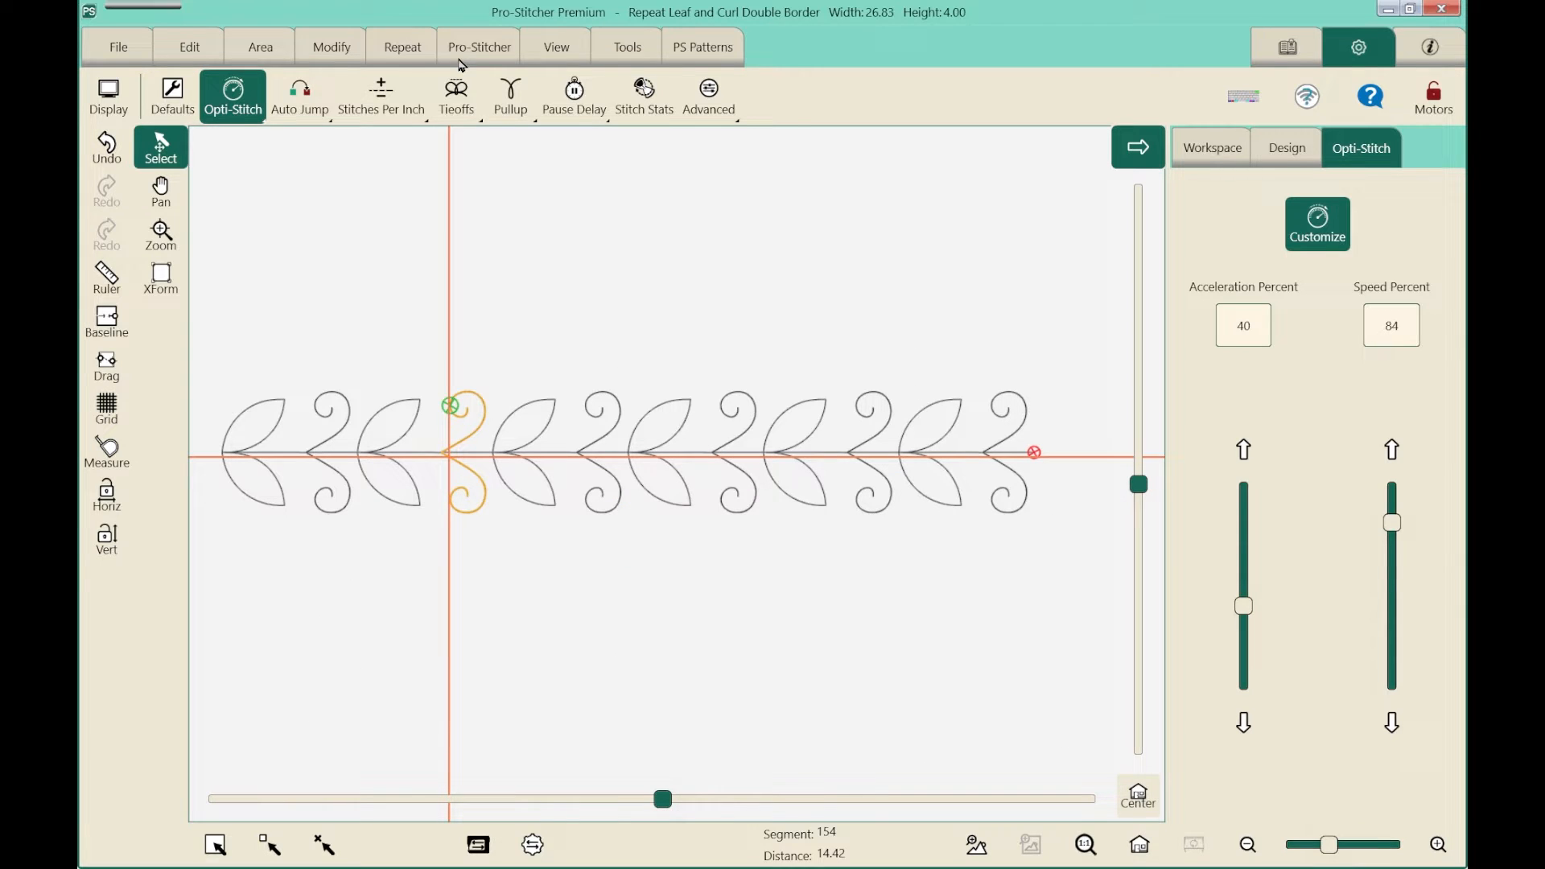
pyautogui.click(478, 46)
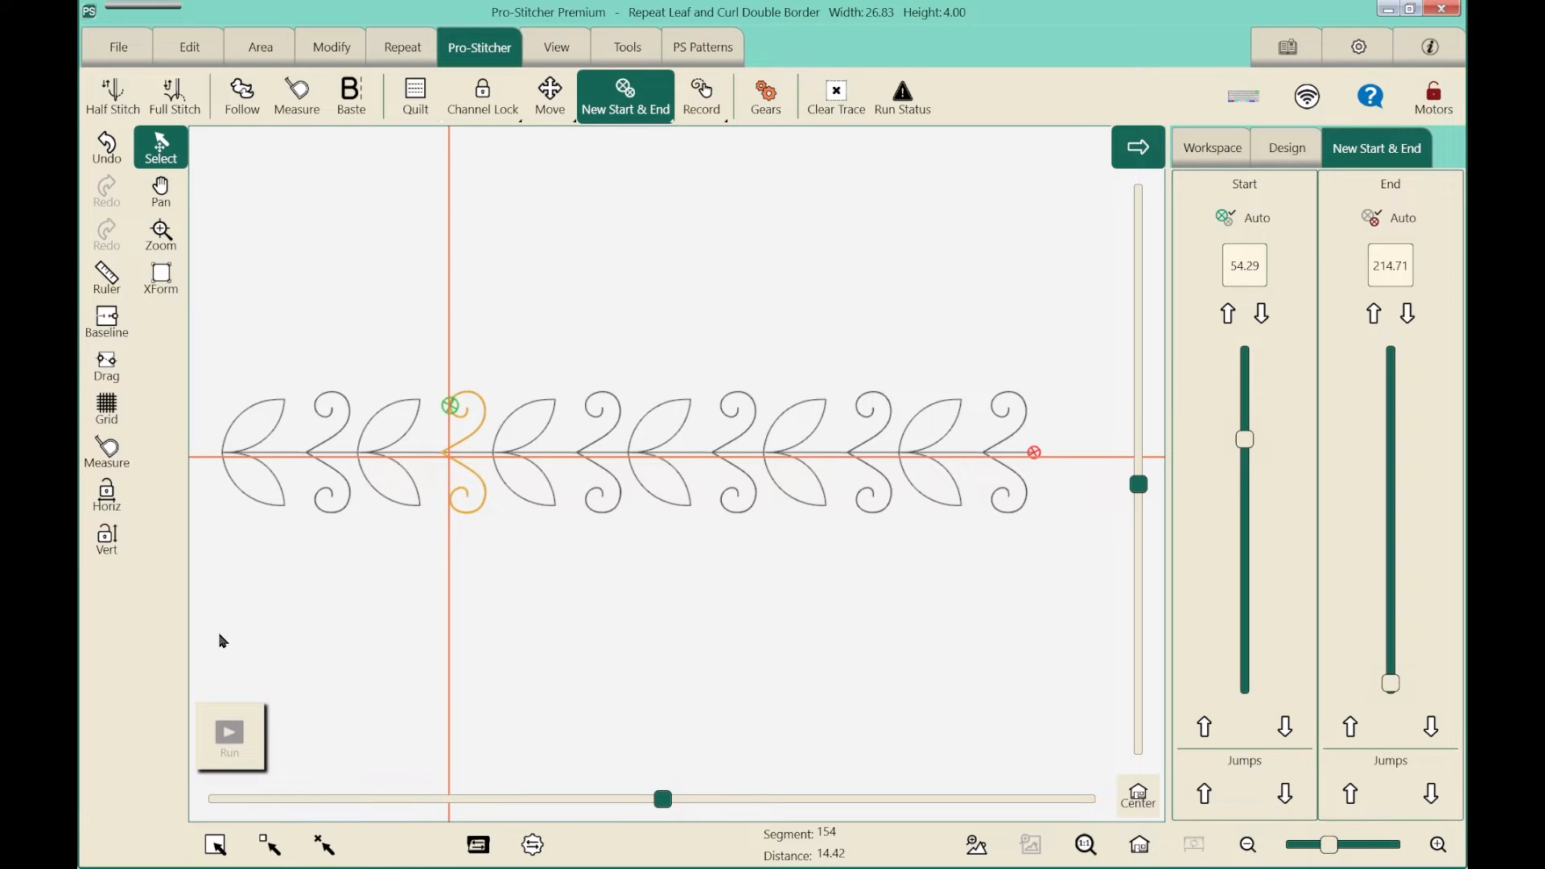
pyautogui.moveTo(353, 190)
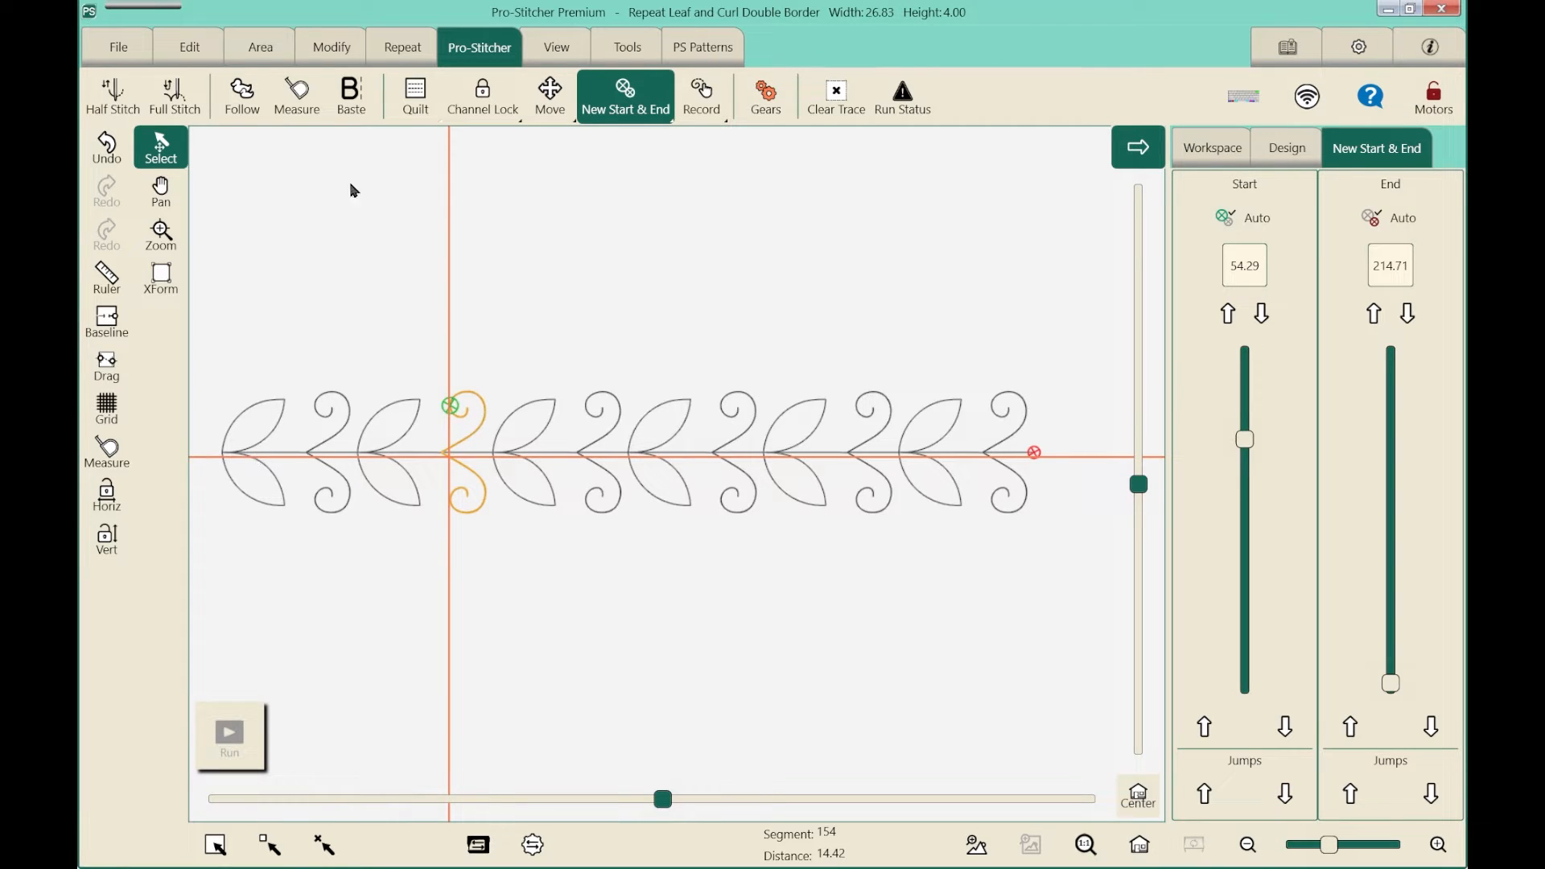
# - Repeat the border vertically into three rows, then show start/end reading 0.00 and 644.12
pyautogui.click(402, 46)
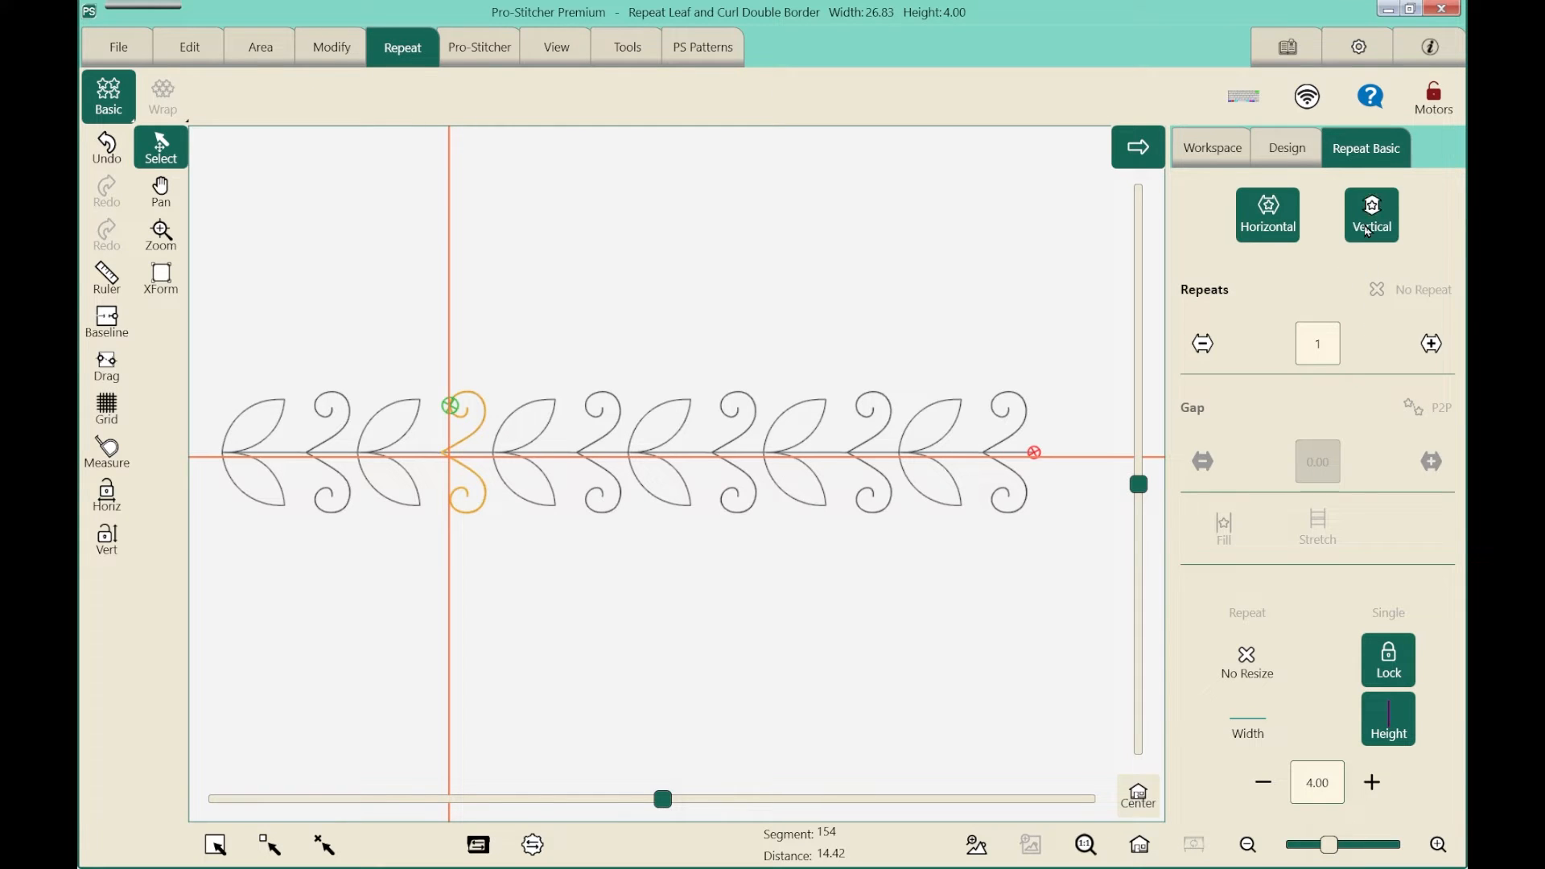
pyautogui.click(1431, 344)
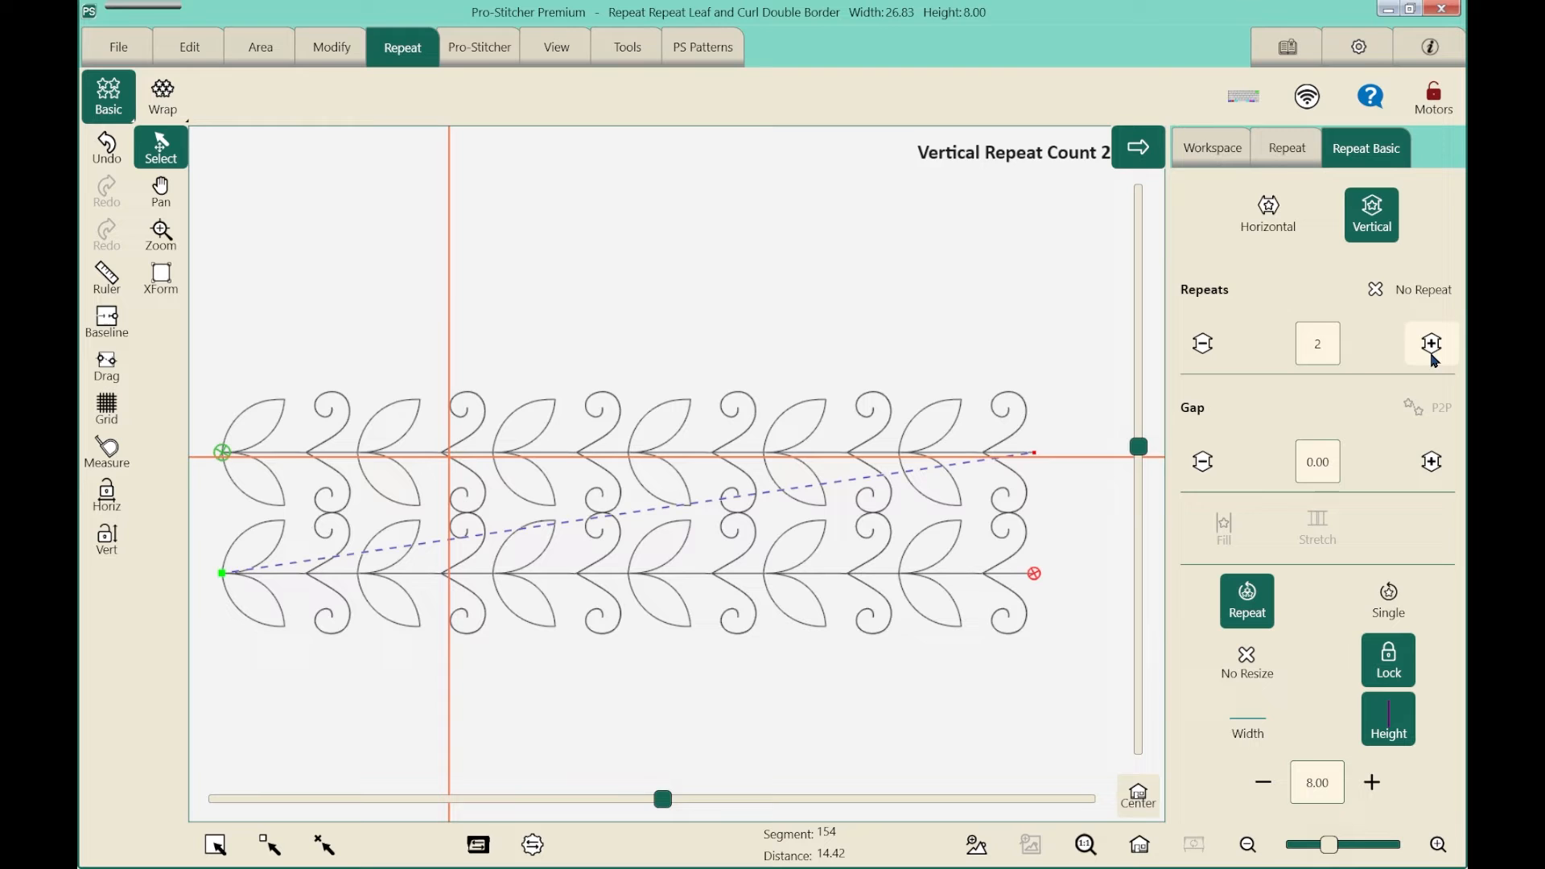
pyautogui.click(1430, 343)
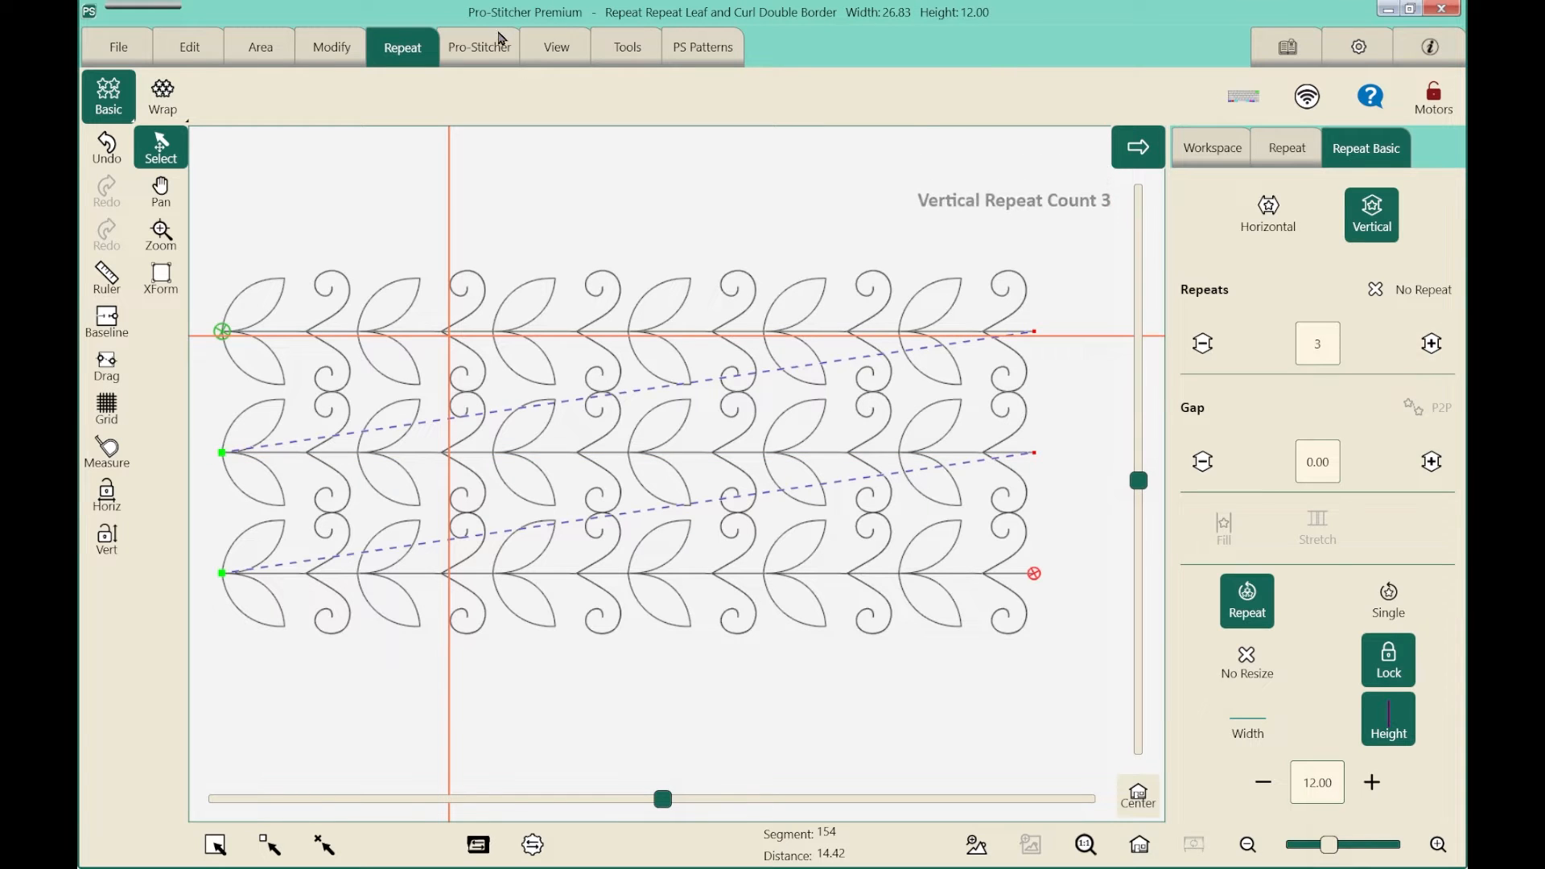
pyautogui.click(479, 46)
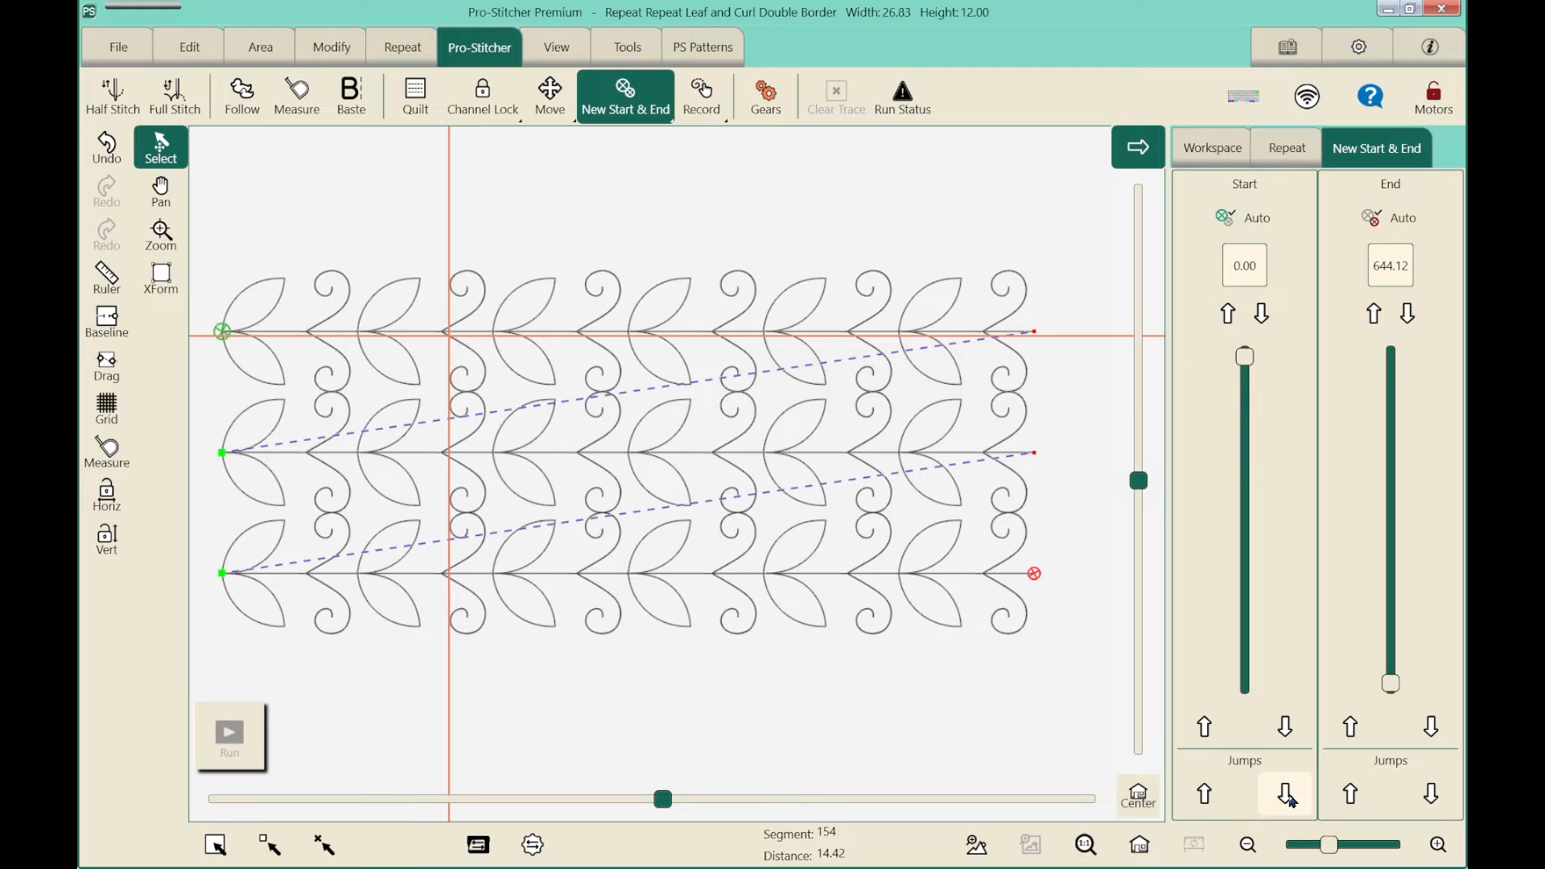
# - Jump the start point down to the beginning of the bottom row at 429.43
pyautogui.click(1285, 793)
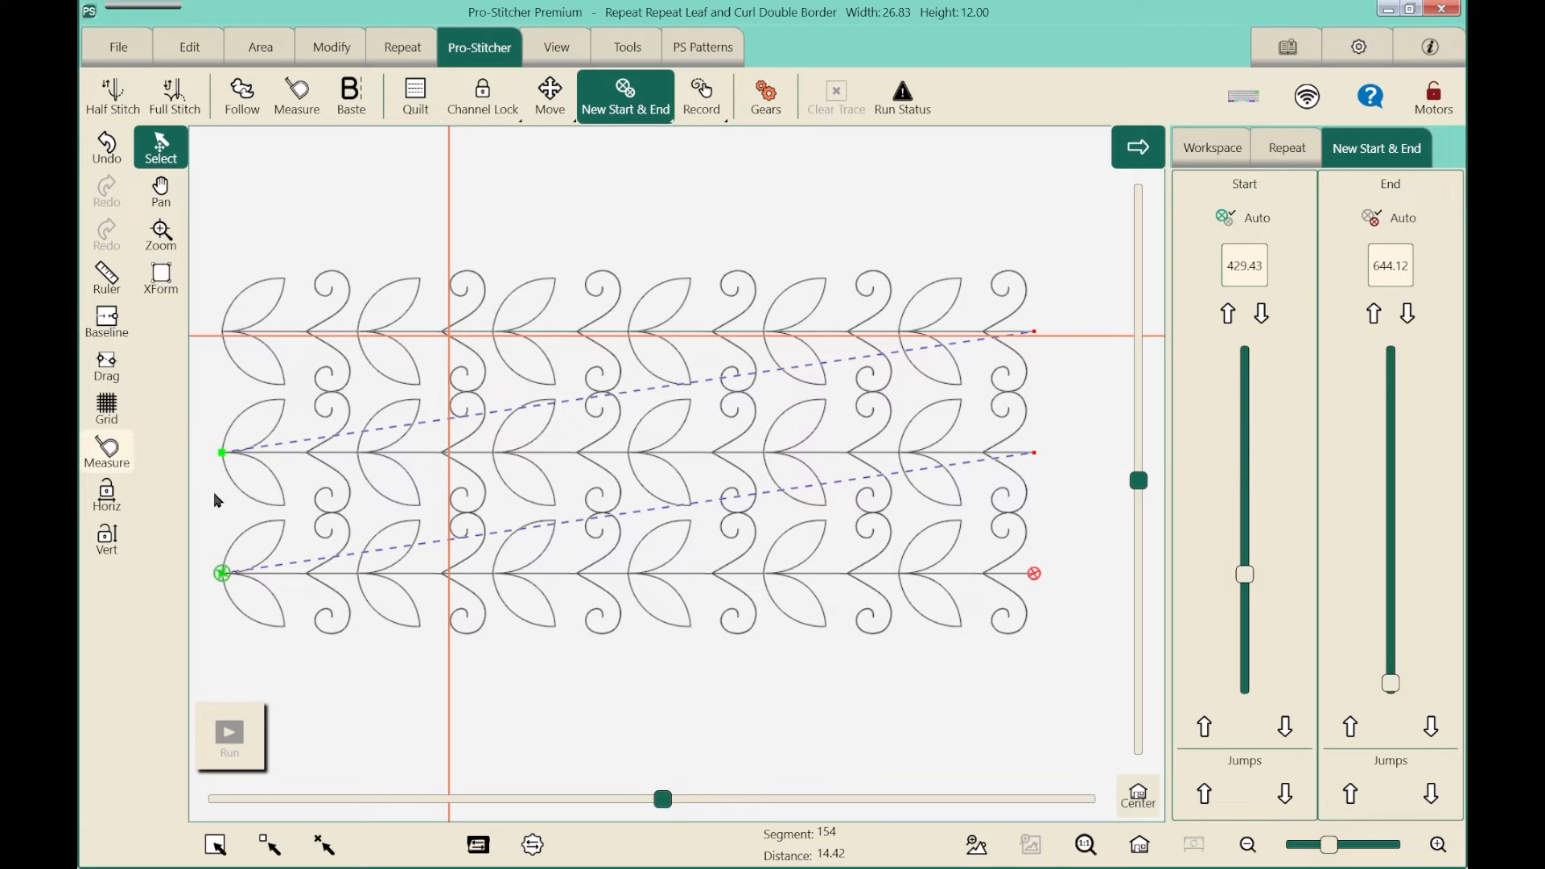
pyautogui.moveTo(195, 385)
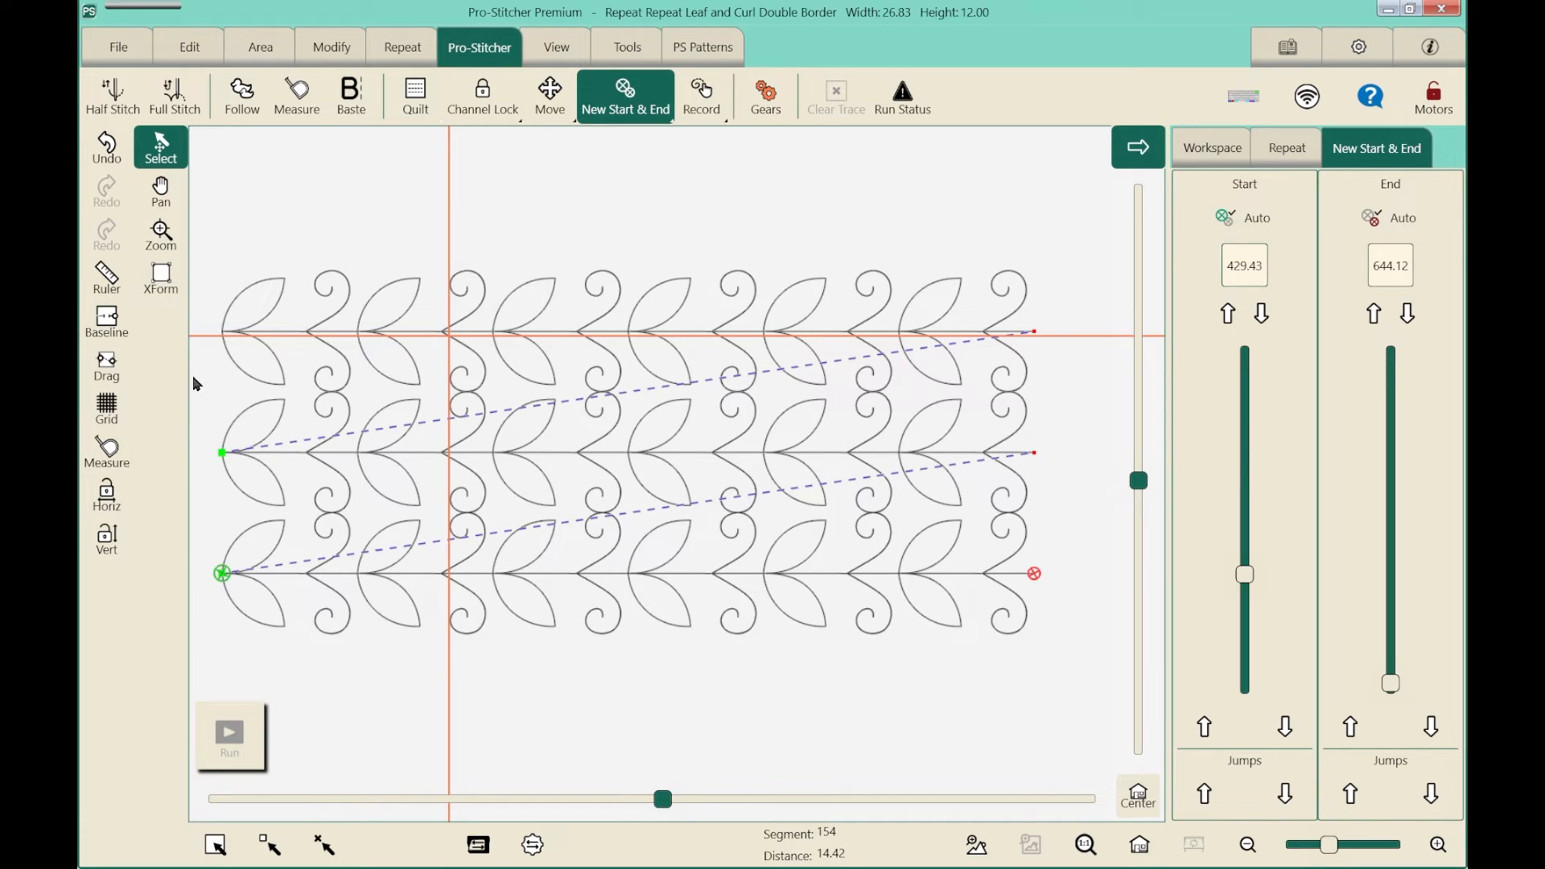